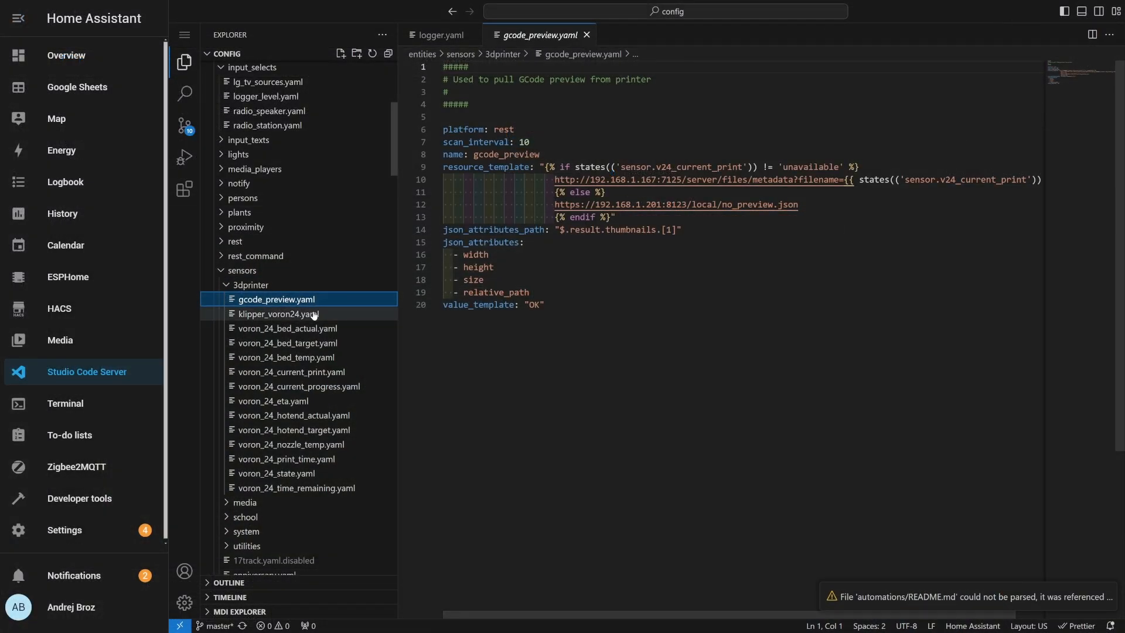
Review the Voron sensor YAMLs: Klipper REST, bed actual, bed temp, current print, ETA, hotend
click(279, 313)
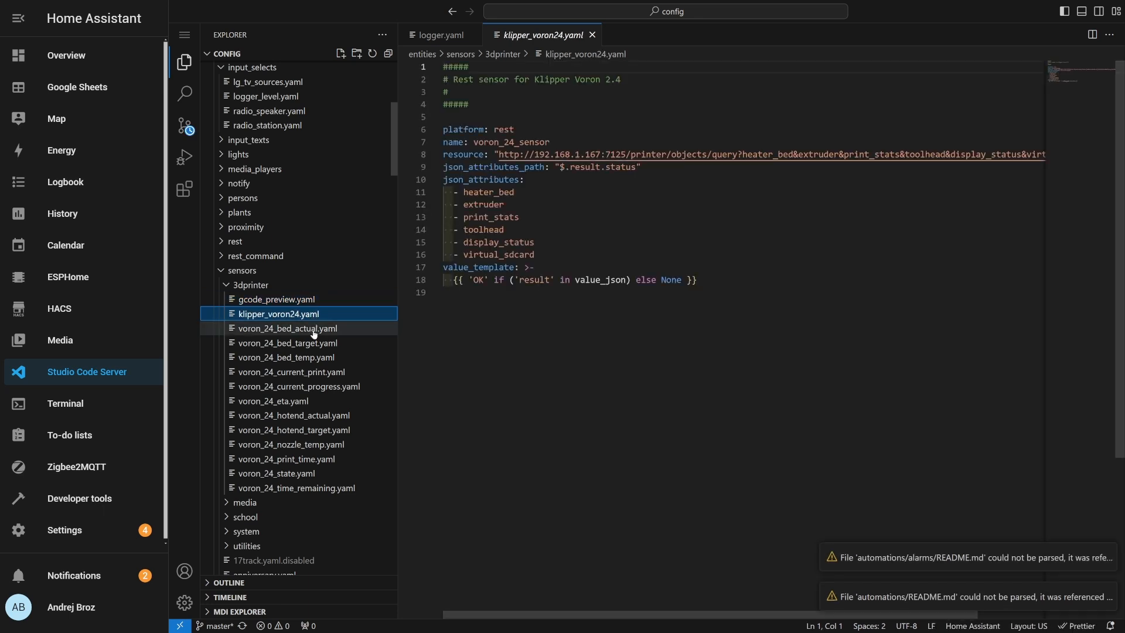
click(288, 328)
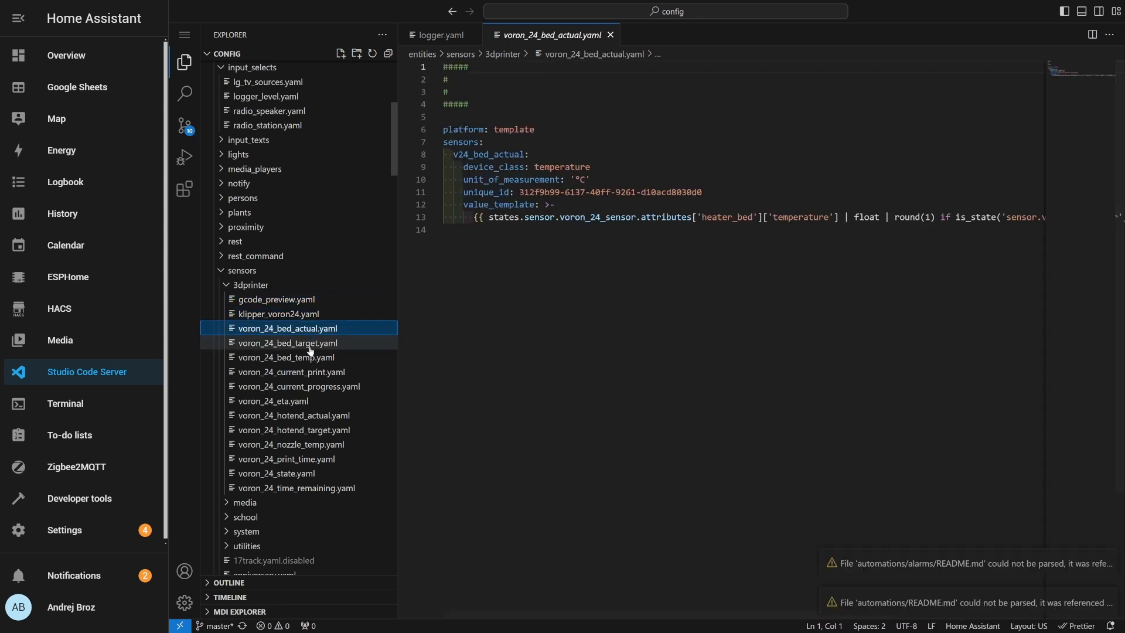
click(288, 358)
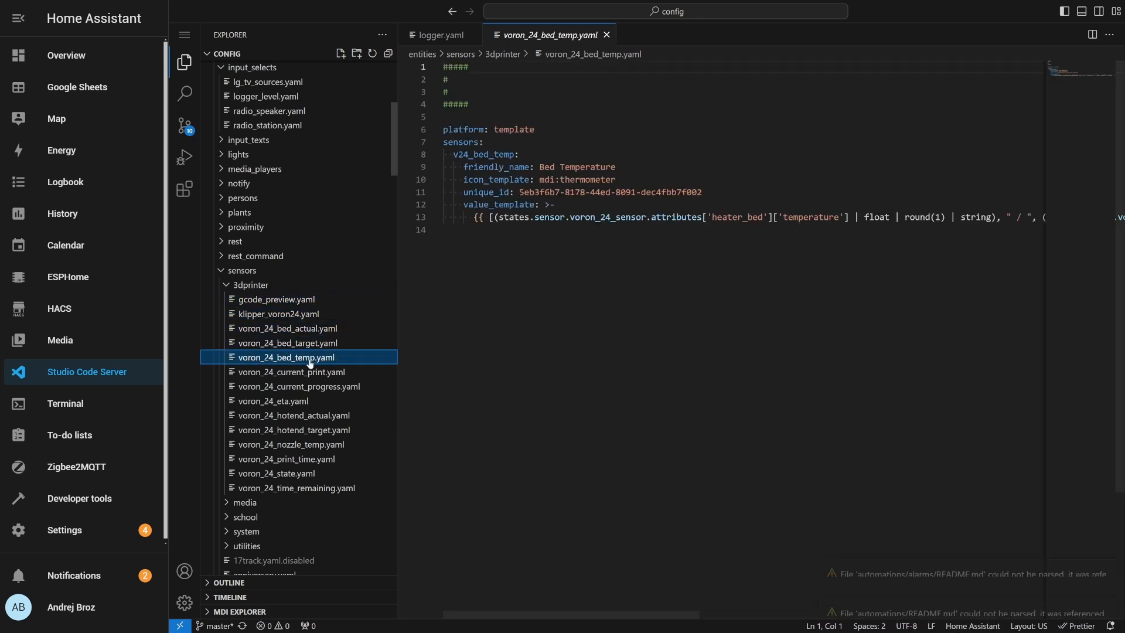
click(291, 372)
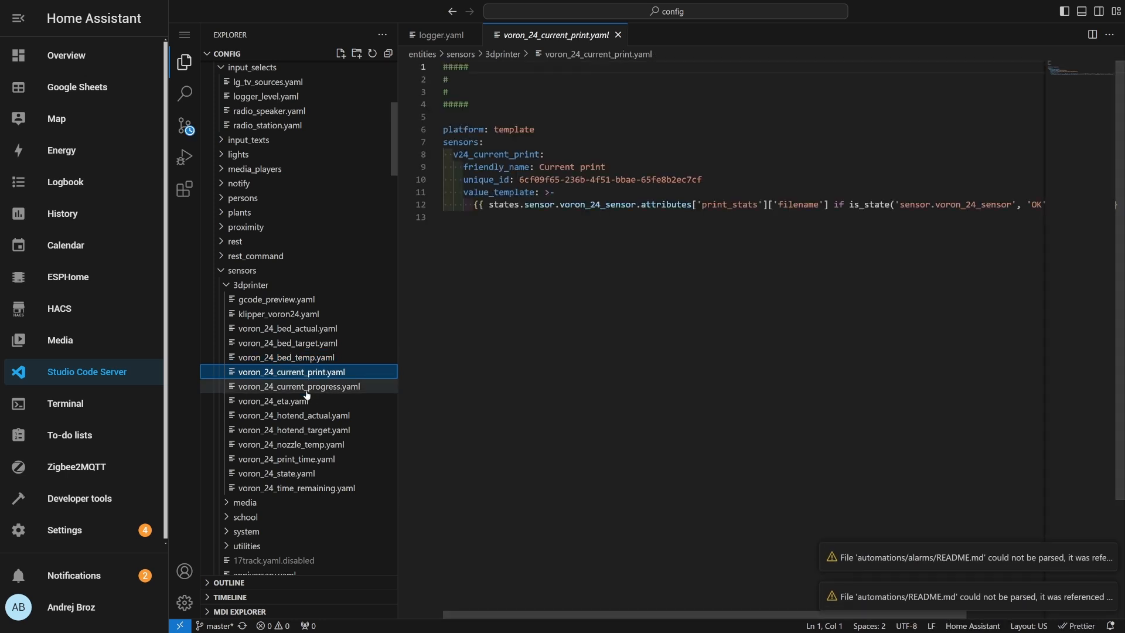
click(275, 400)
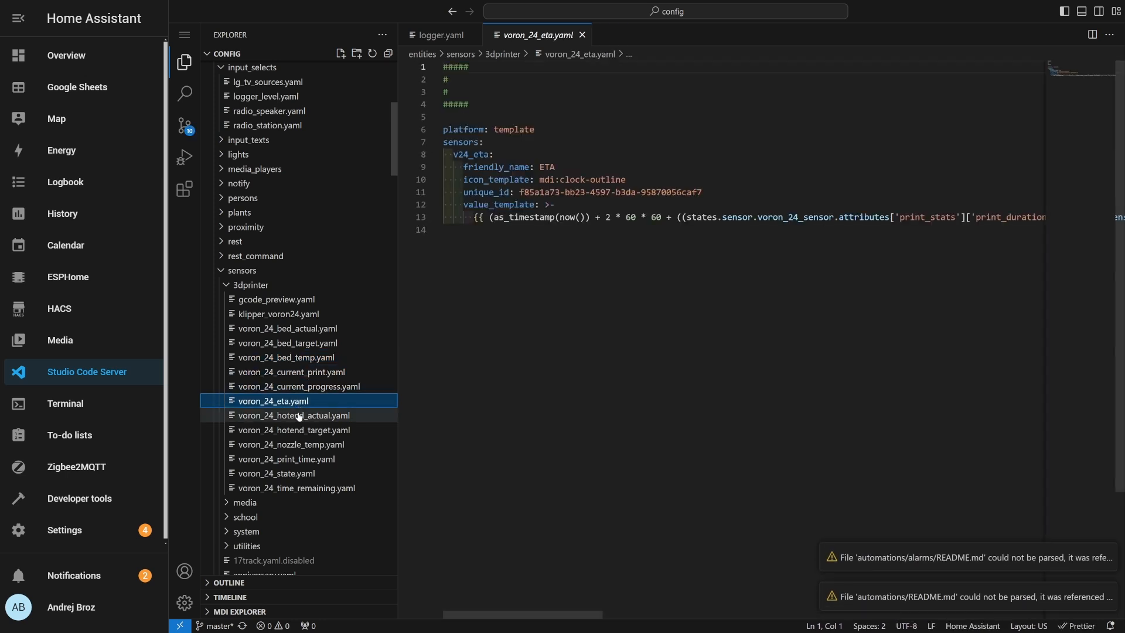
click(293, 414)
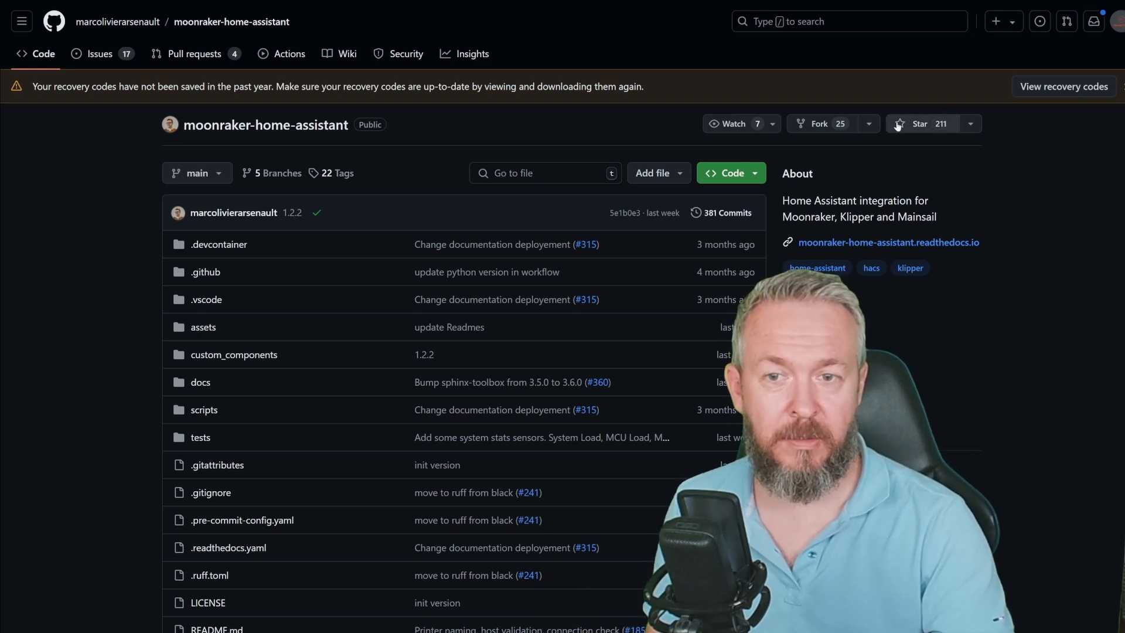
Star the moonraker-home-assistant repository and scroll down its README to the install instructions
click(919, 124)
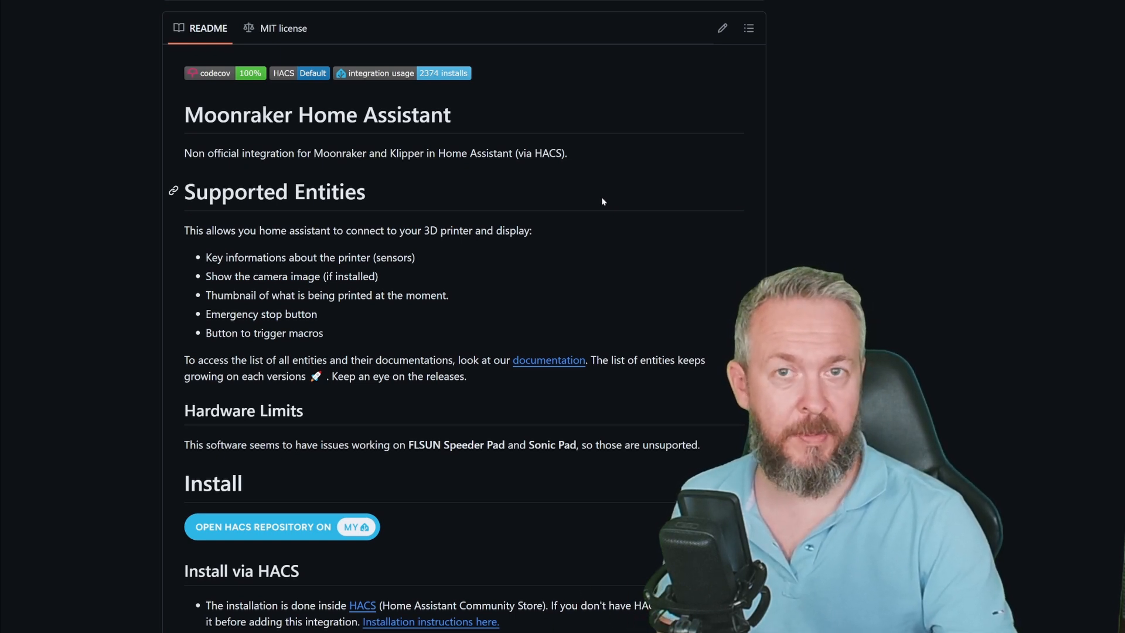
scroll(down, 3)
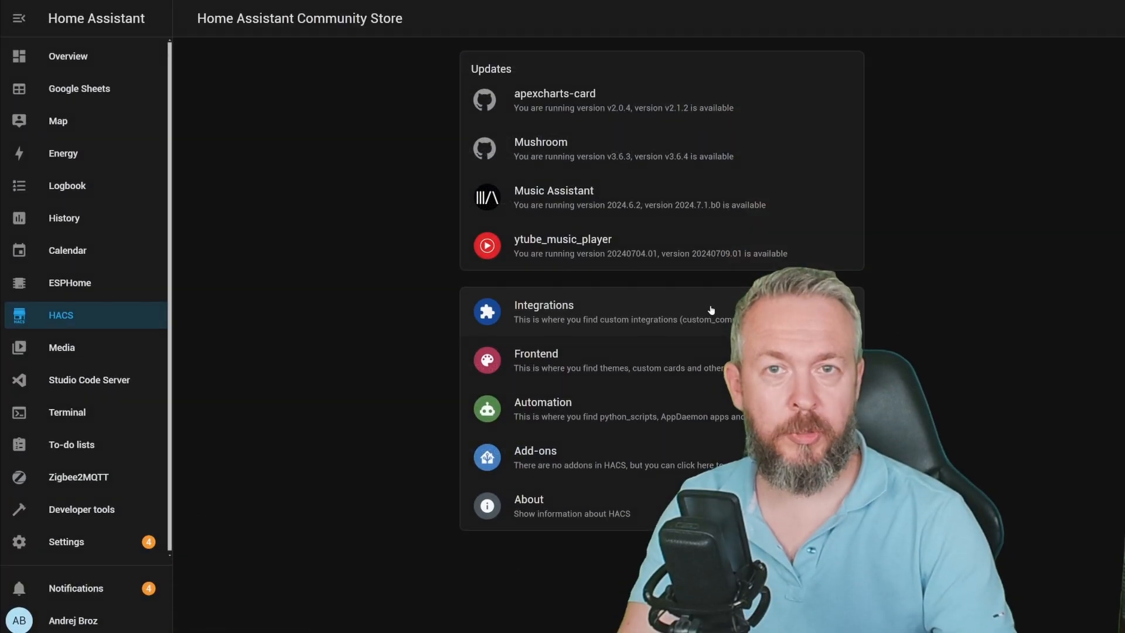
Download the Moonraker integration, version 1.2.2, from HACS custom integrations
click(543, 304)
text(moon)
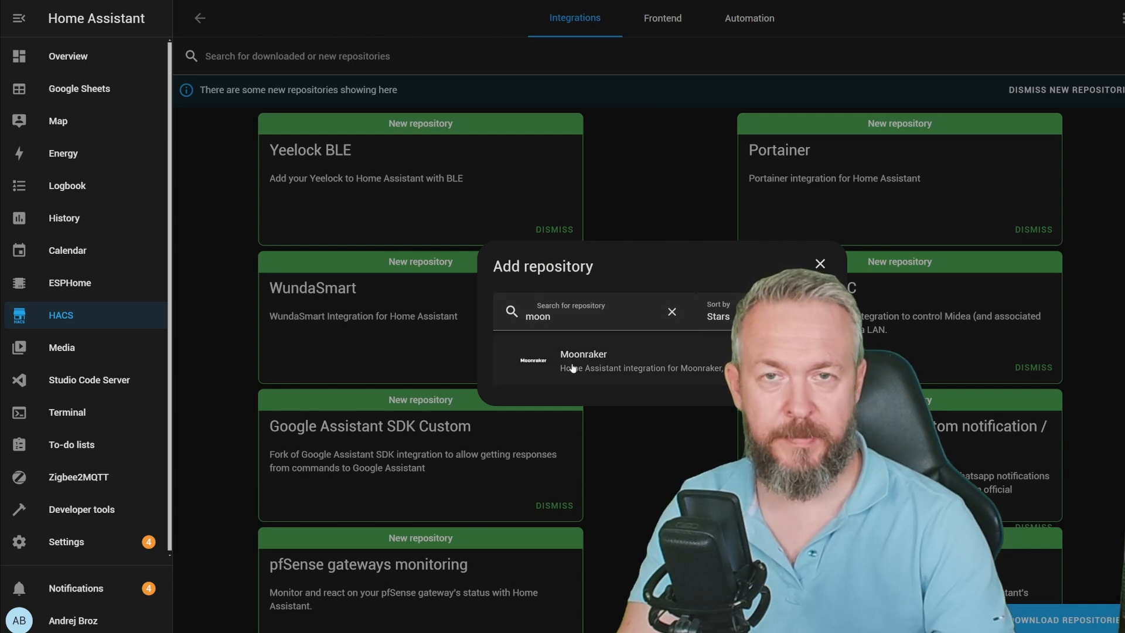
click(583, 358)
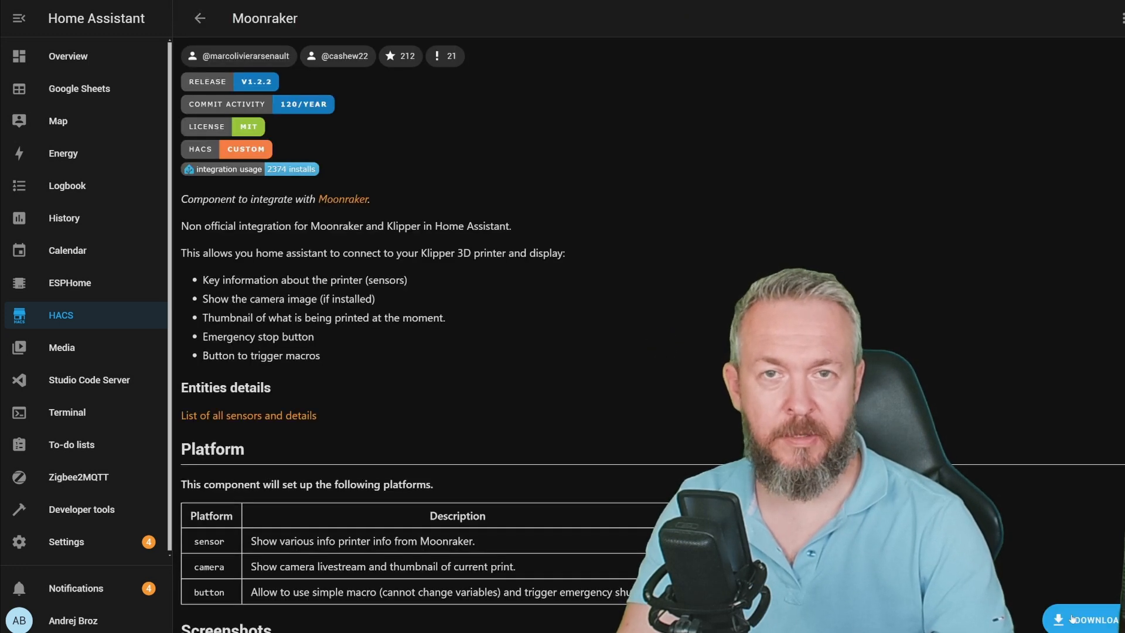
click(1086, 619)
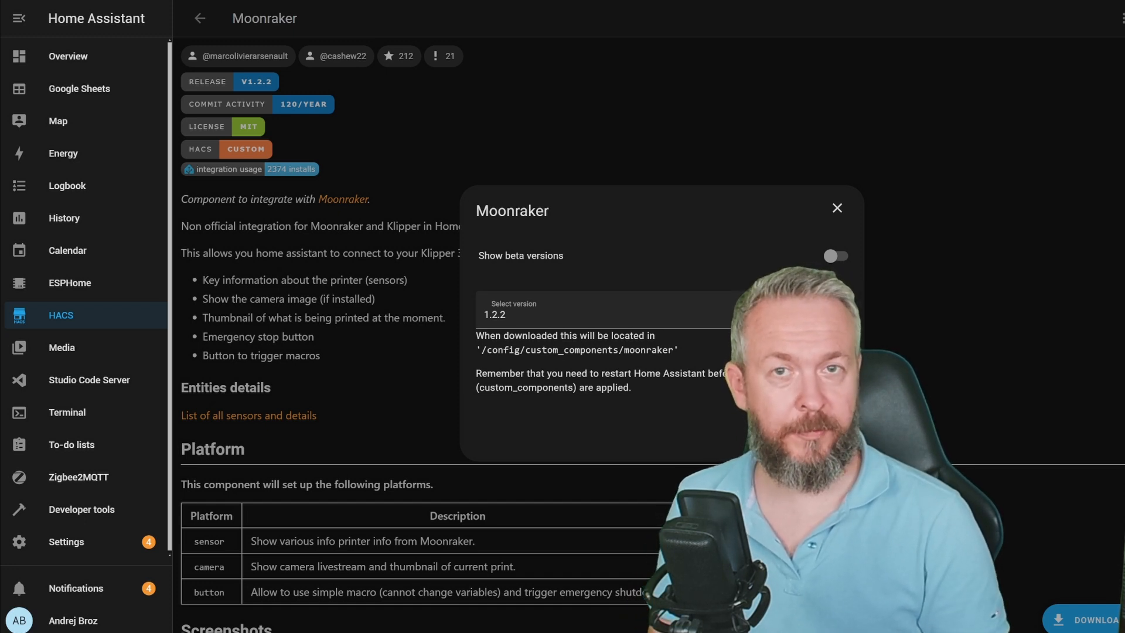
click(835, 208)
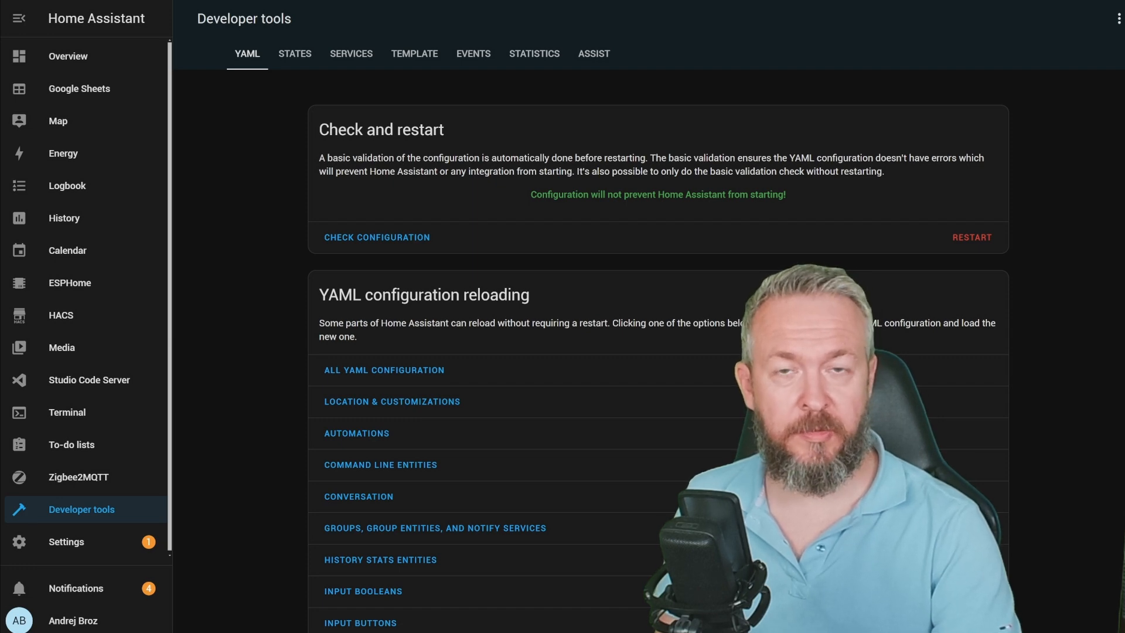
Restart Home Assistant and add Moonraker for 192.168.1.189:7125, naming the printer Voron V2.4
click(66, 541)
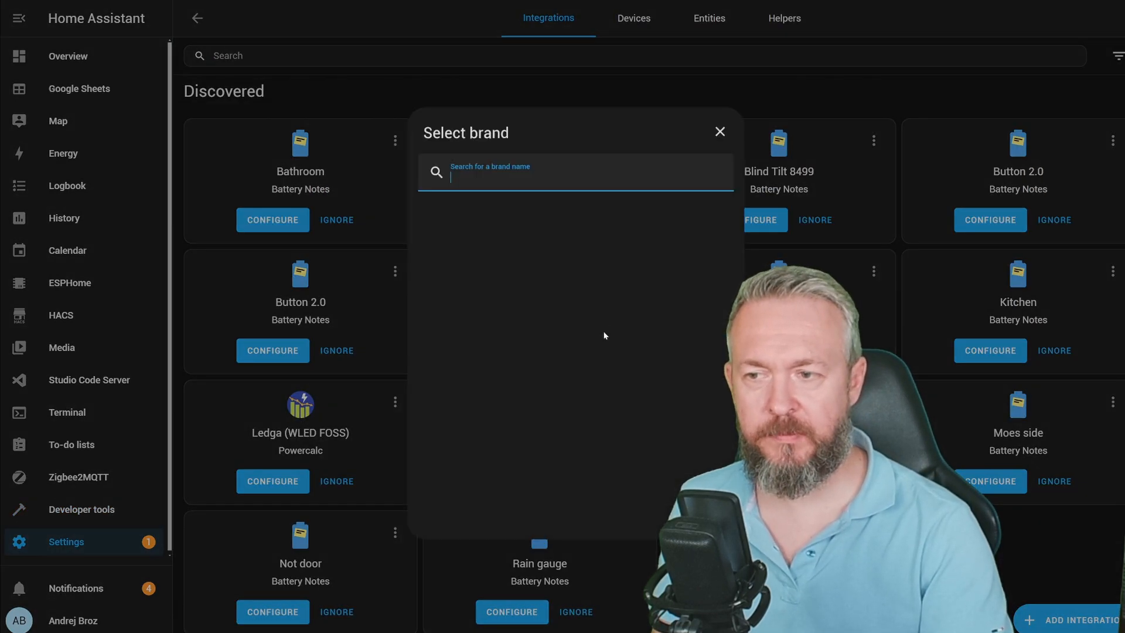
text(moo)
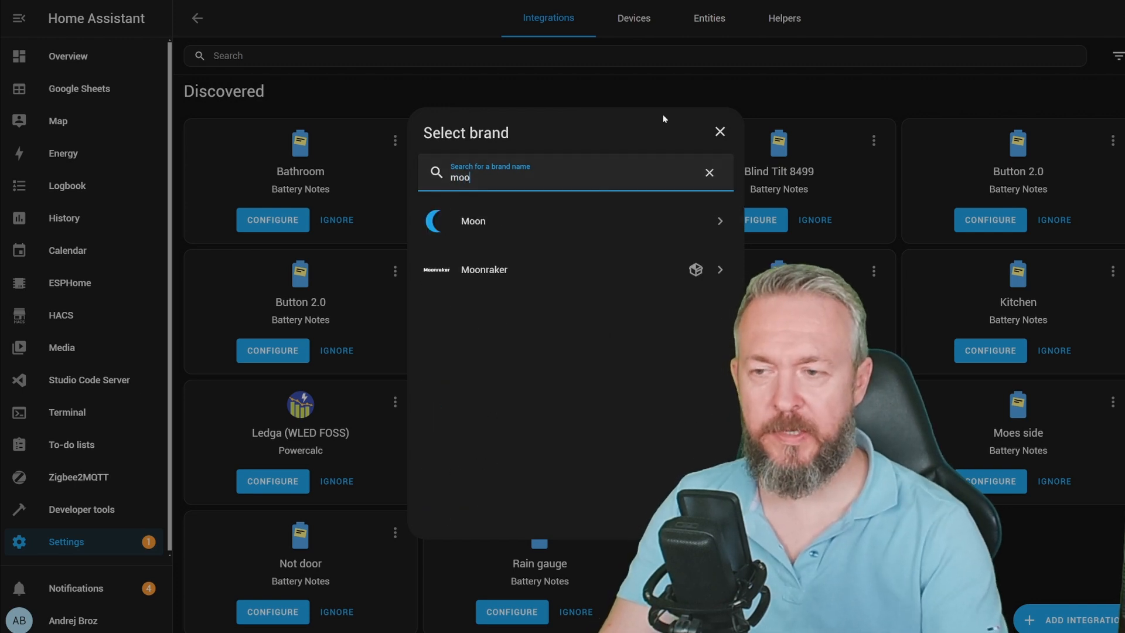
mouse_move(692, 269)
text(192.168.1.189)
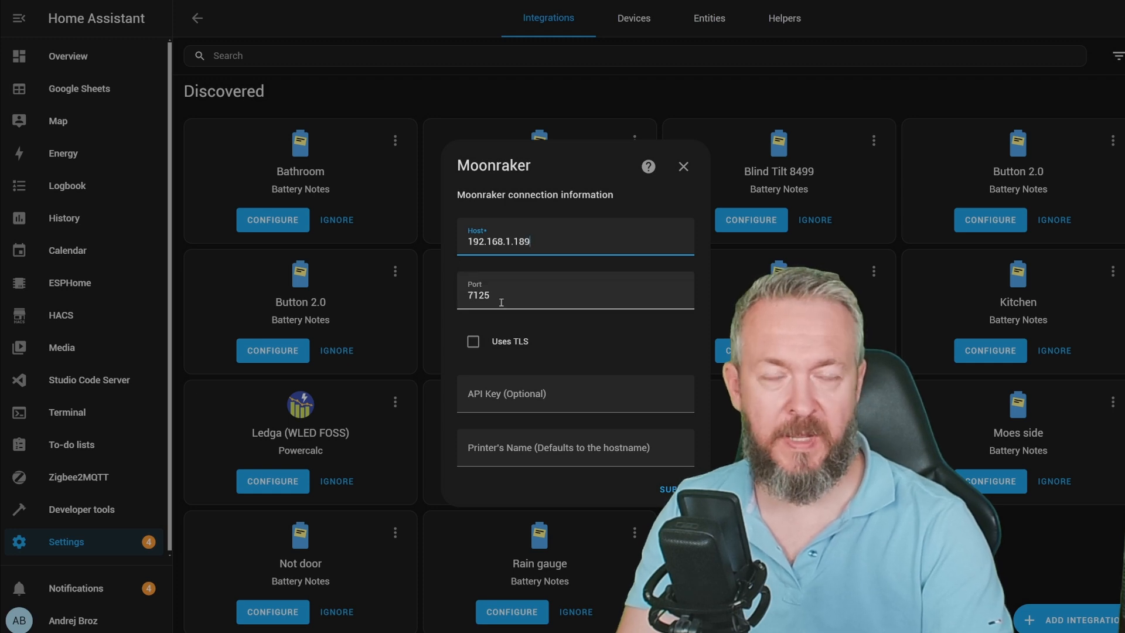
click(473, 341)
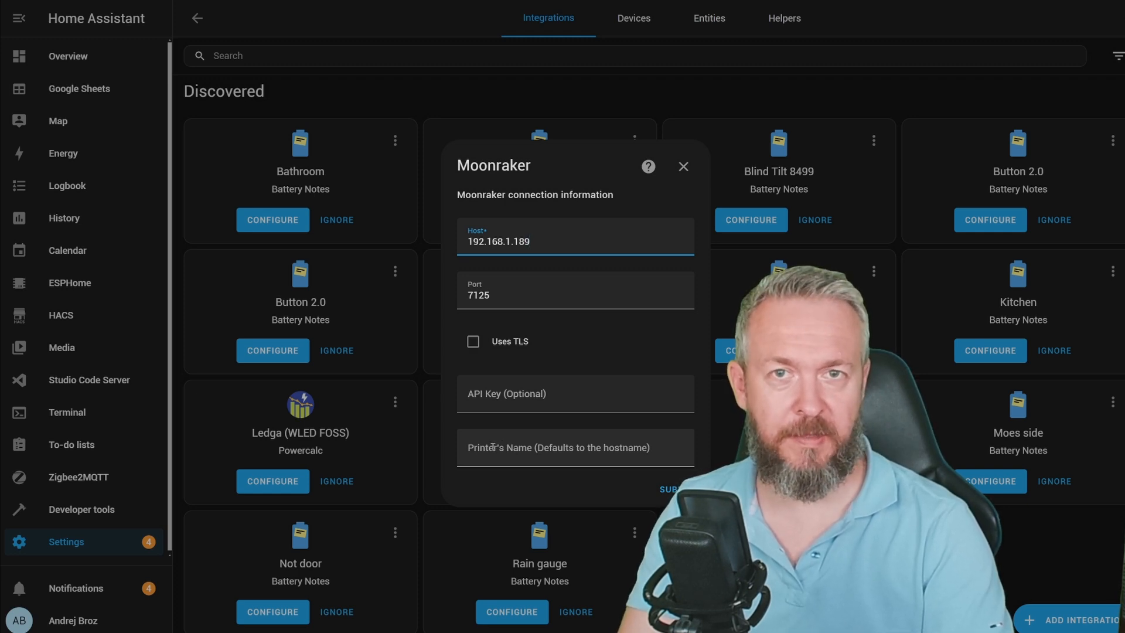
click(574, 447)
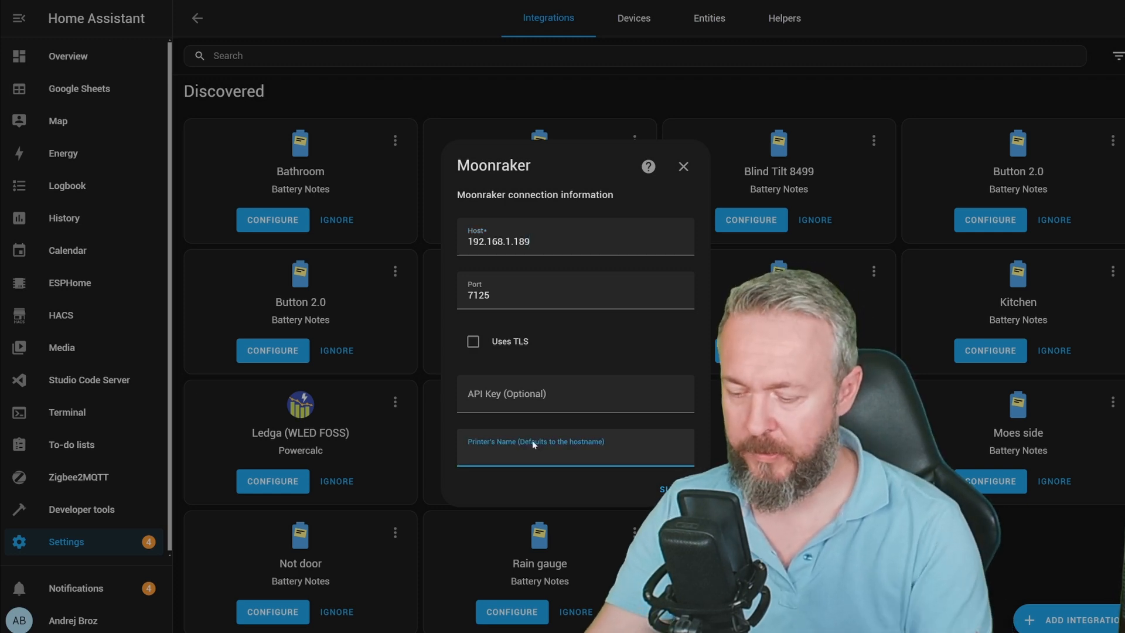
text(Voron V2.4)
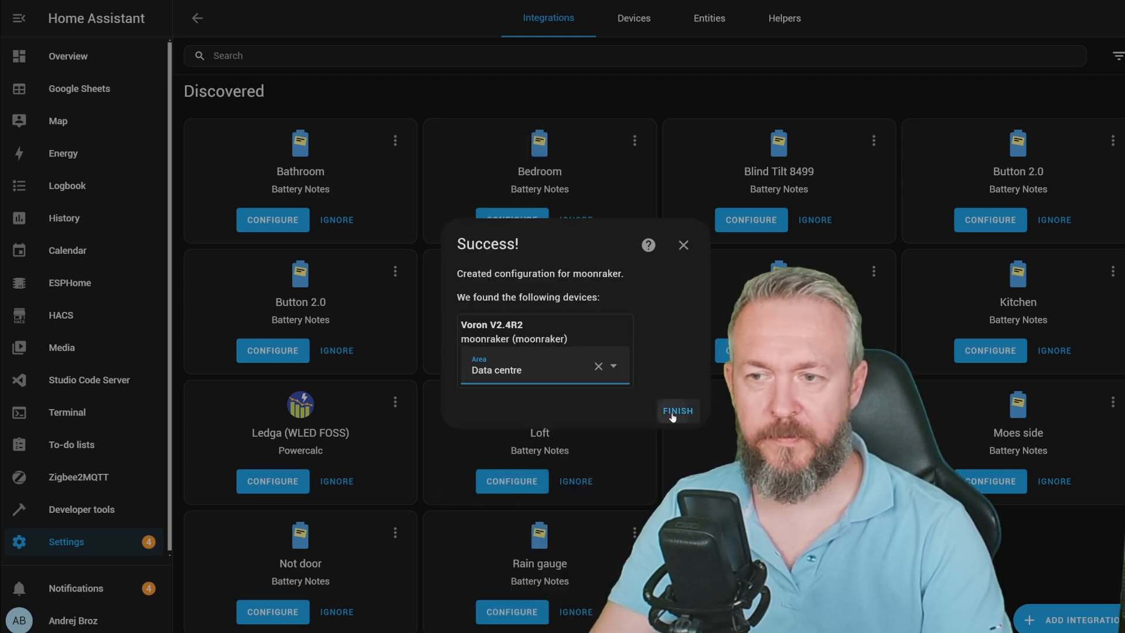
Finish adding the Voron V2.4R2 device and scroll through its sensor readings
click(677, 410)
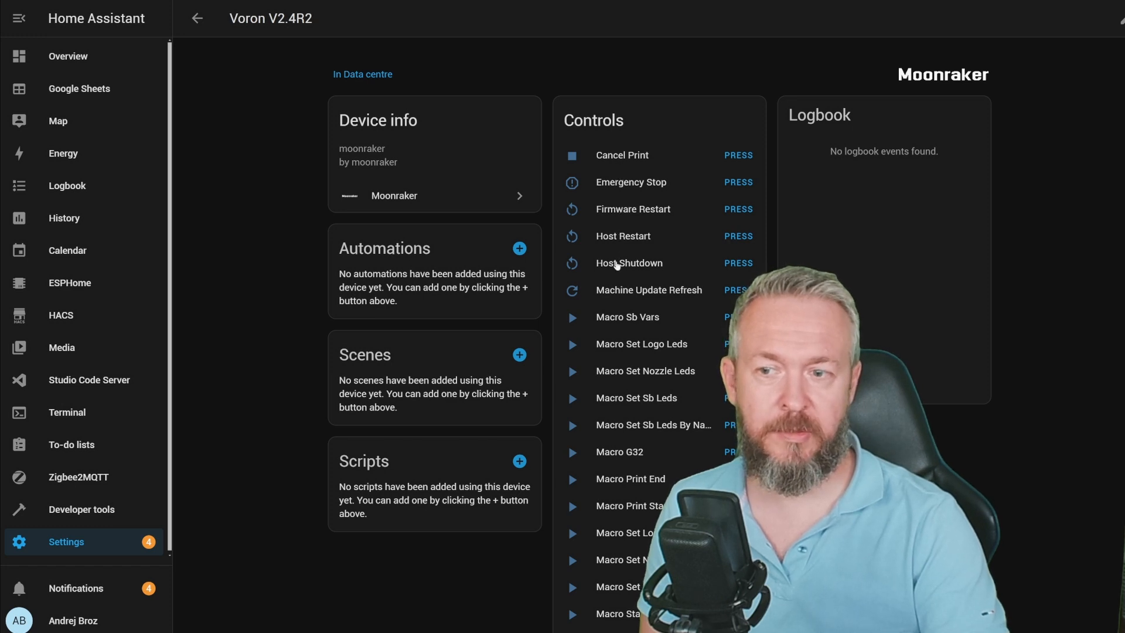
scroll(down, 3)
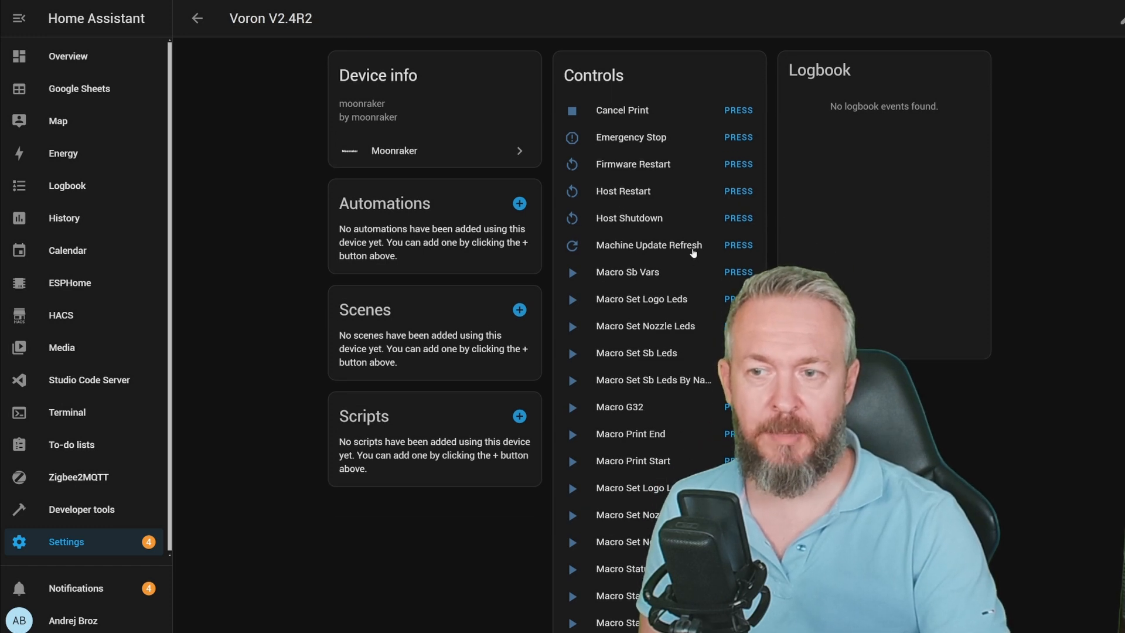
scroll(down, 3)
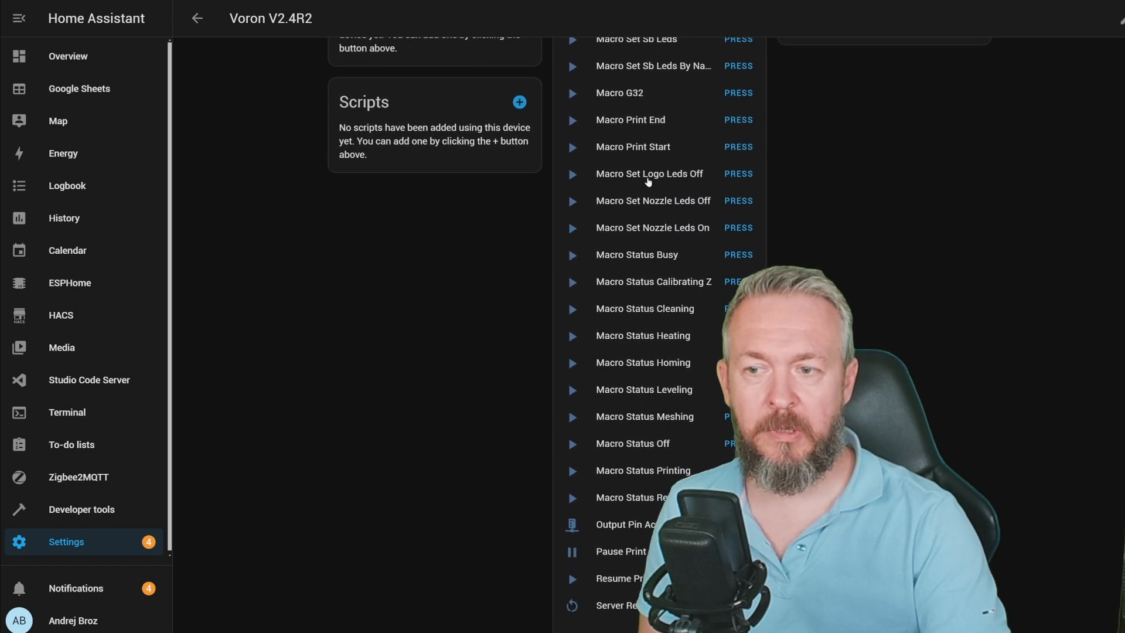
scroll(down, 3)
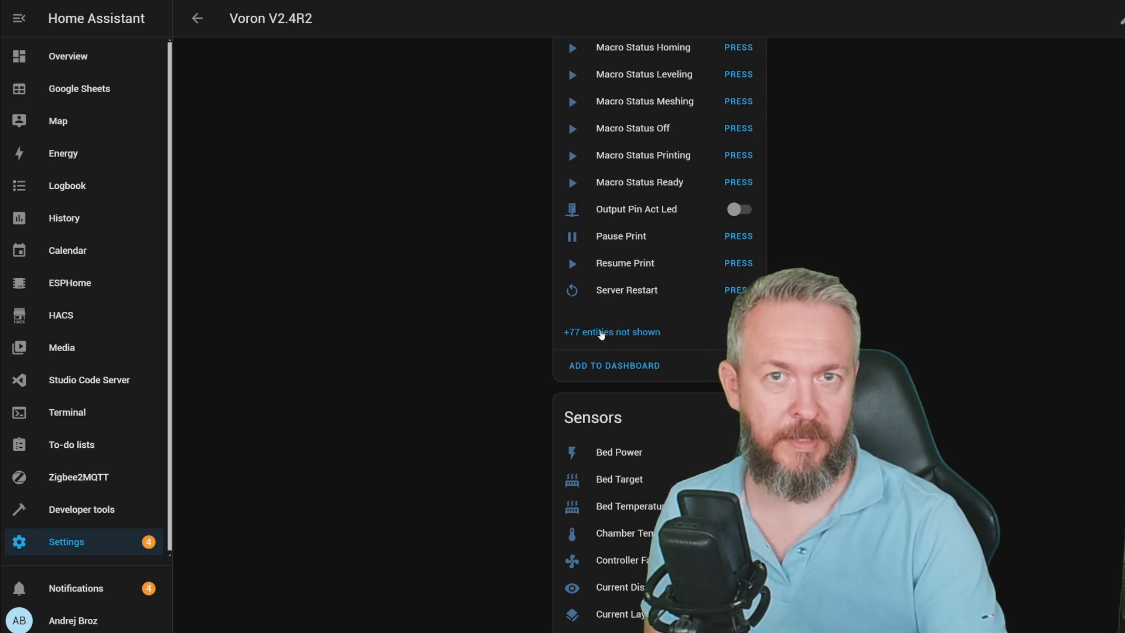
Reveal the 77 hidden printer controls and scroll through the full entity list
click(612, 332)
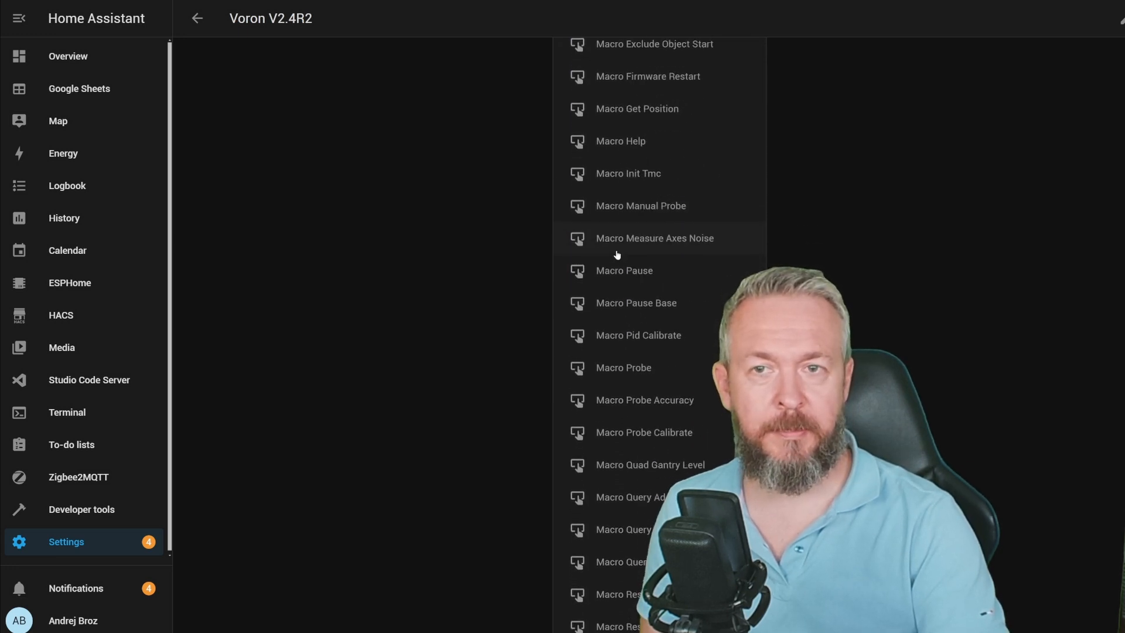
scroll(down, 3)
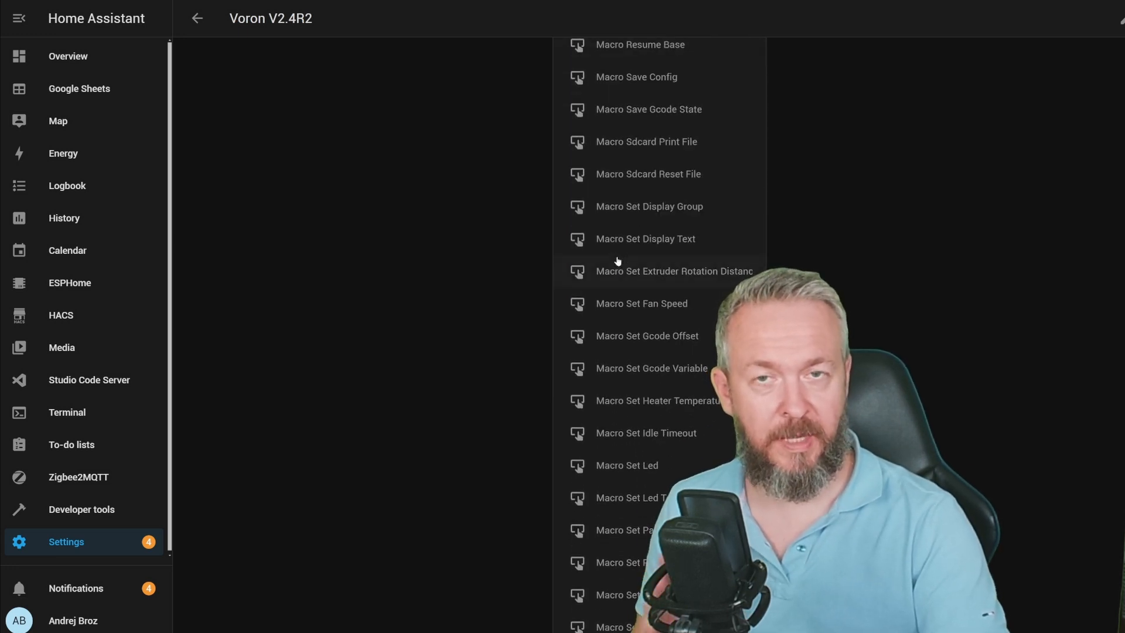
scroll(down, 3)
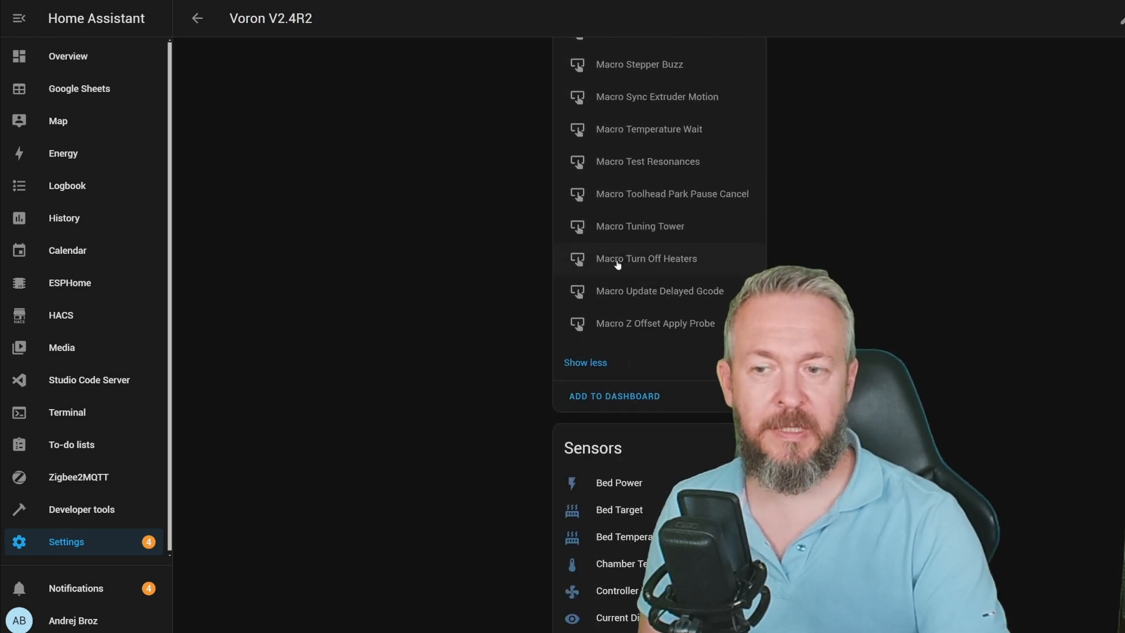
scroll(down, 3)
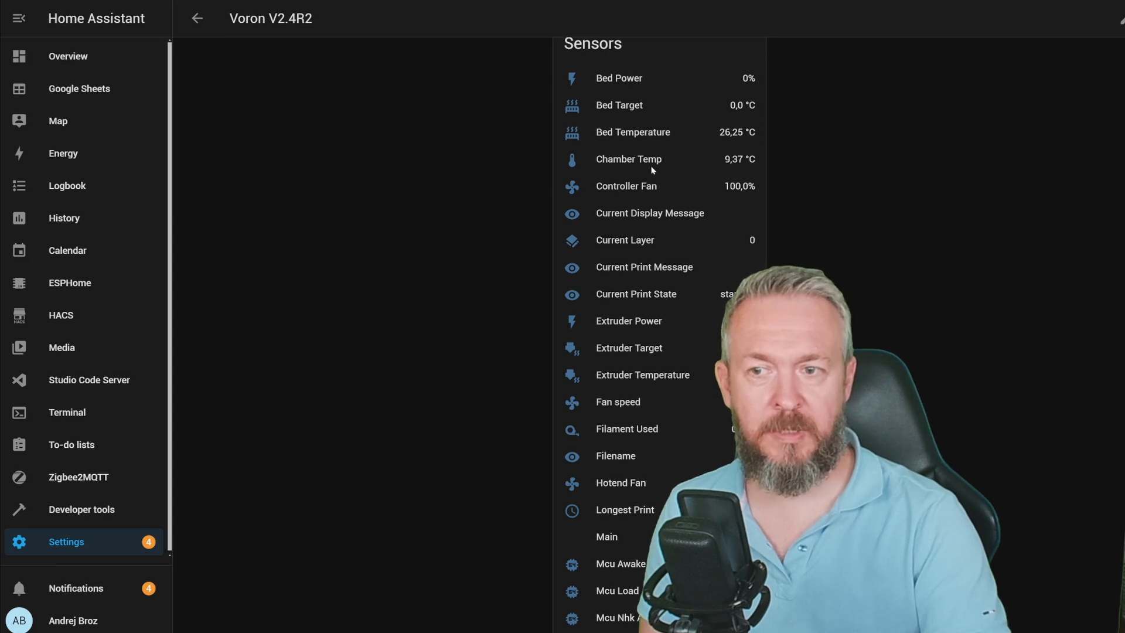
mouse_move(682, 217)
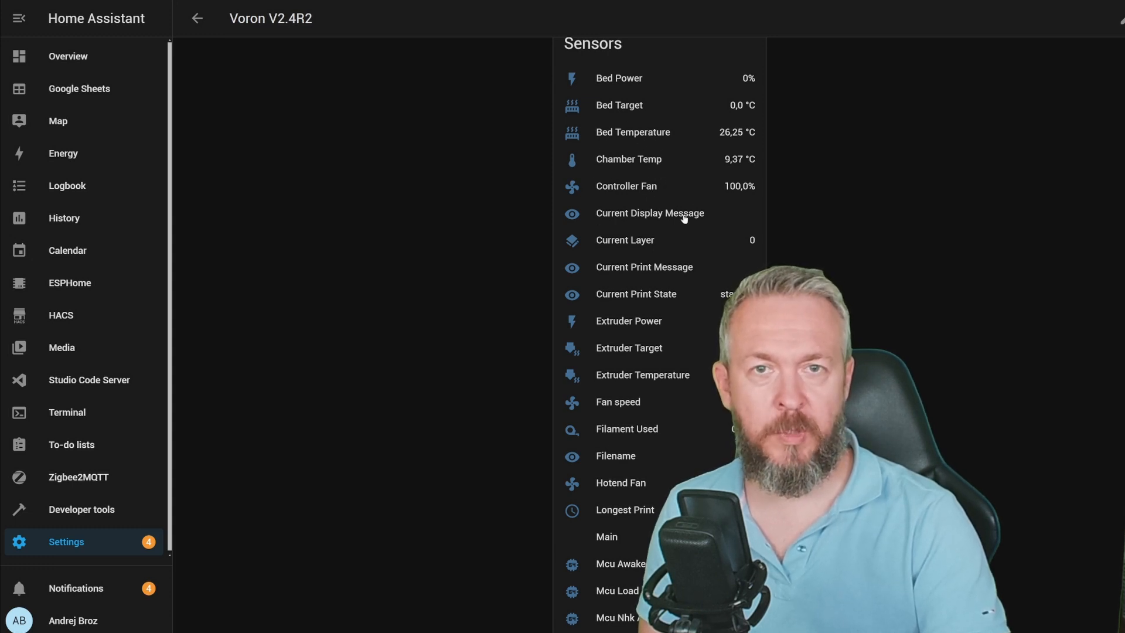
mouse_move(666, 187)
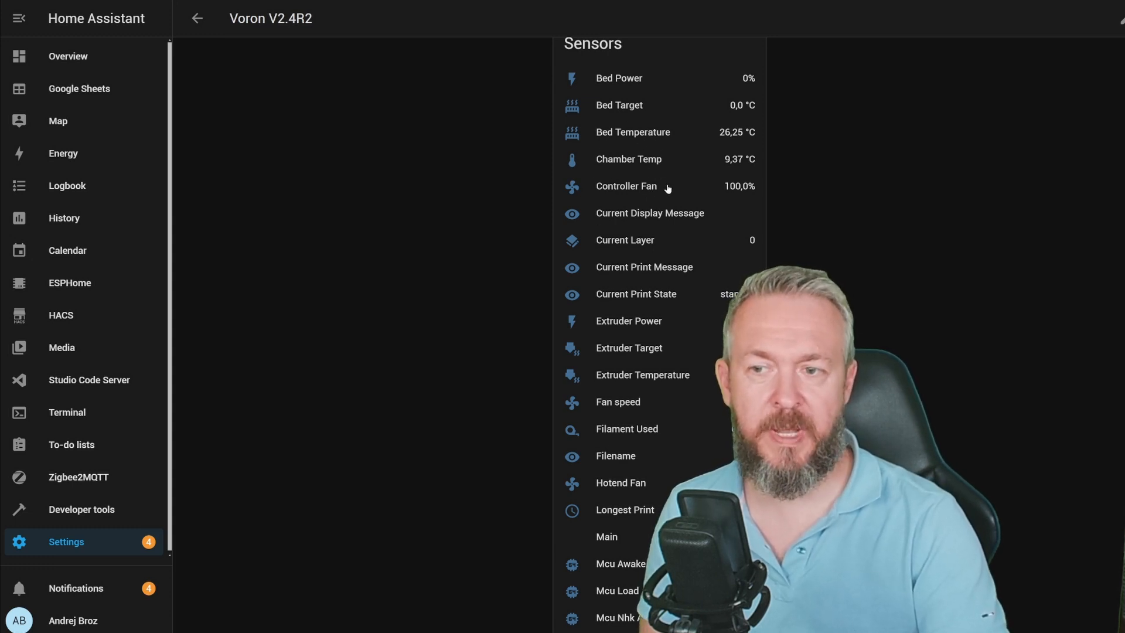
mouse_move(644, 261)
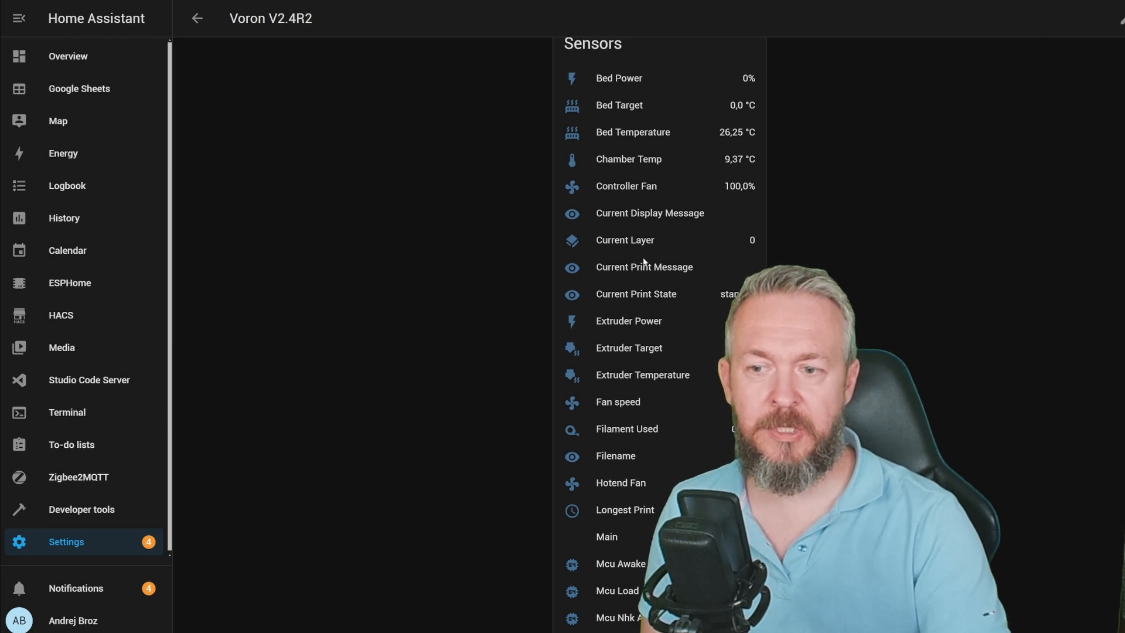
scroll(down, 3)
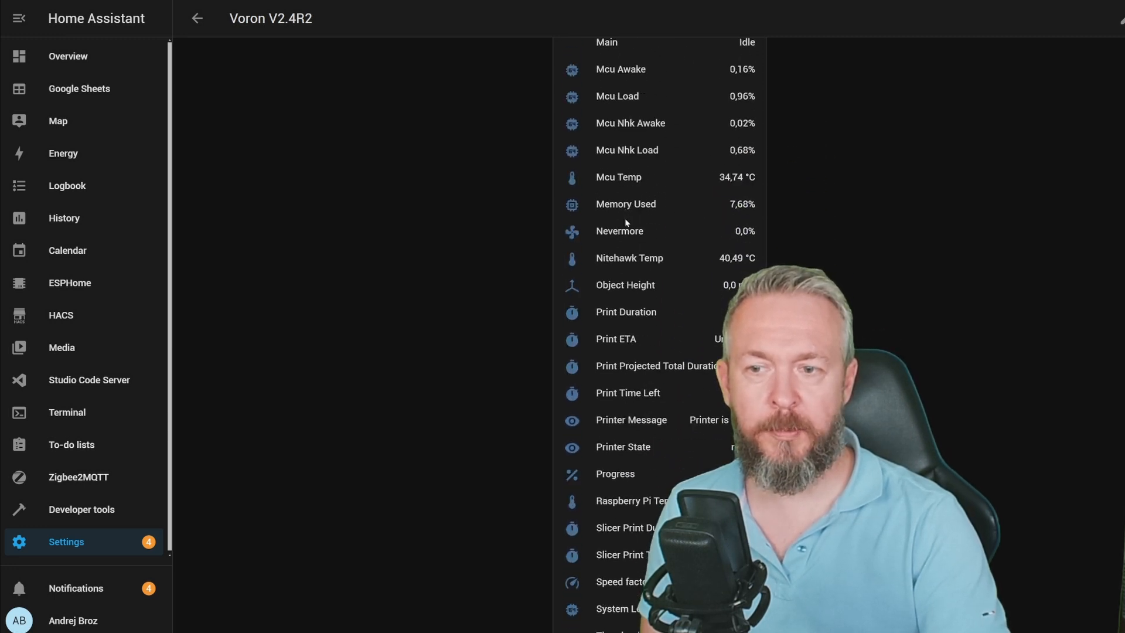
mouse_move(649, 125)
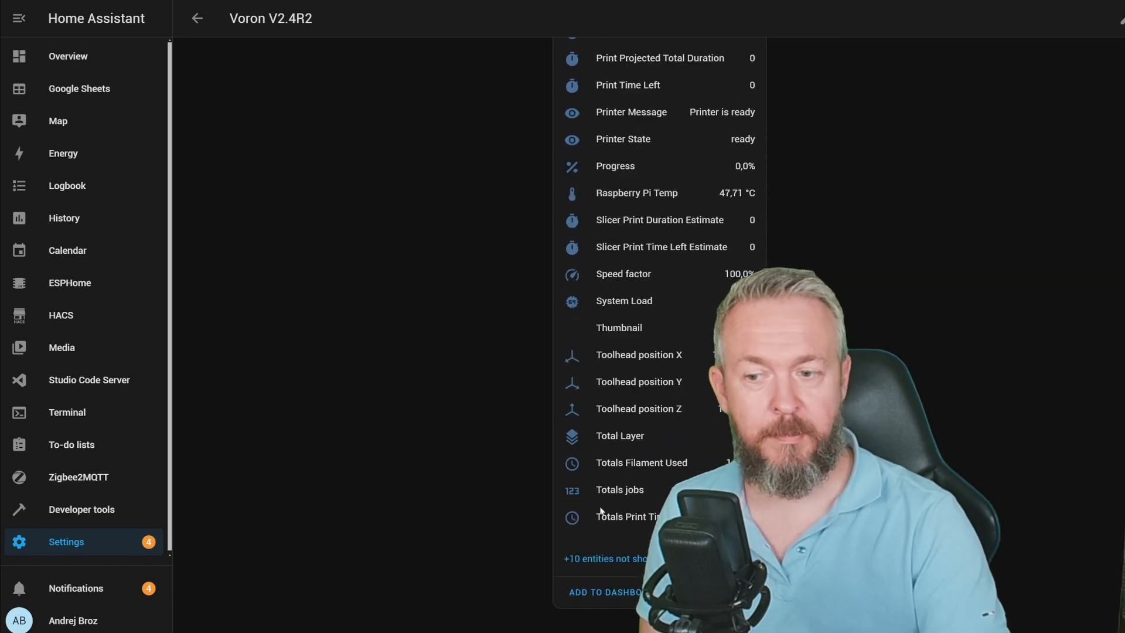
scroll(down, 3)
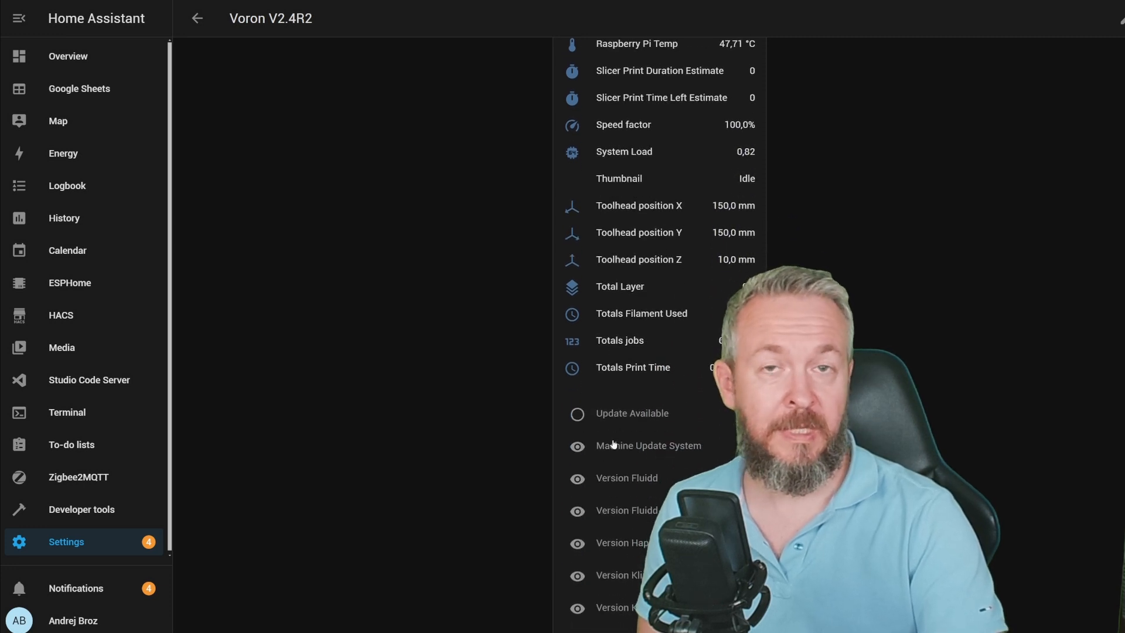
scroll(down, 3)
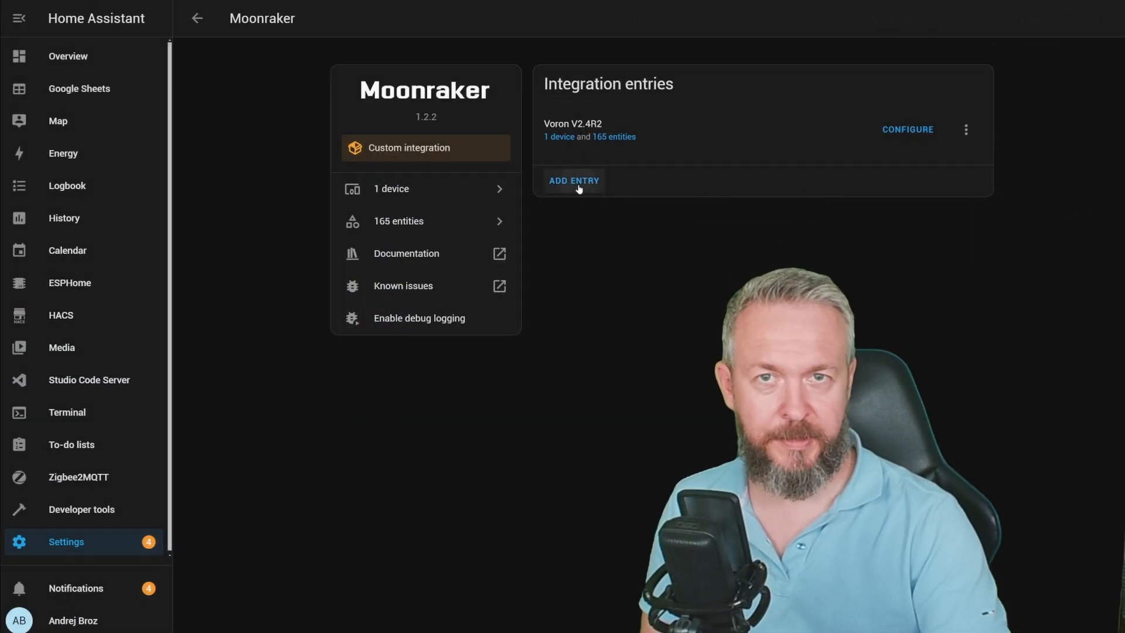
Add a Moonraker entry named Qidi Q1 Pro at 192.168.1.150, port 7125
click(573, 180)
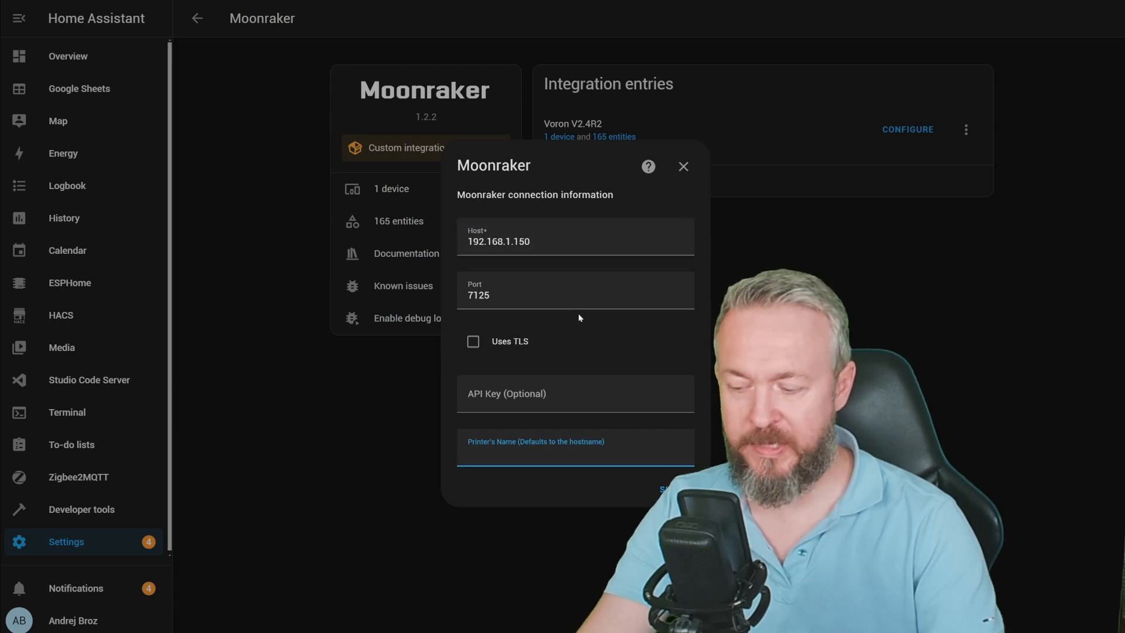
text(Qidi Q1 Pro)
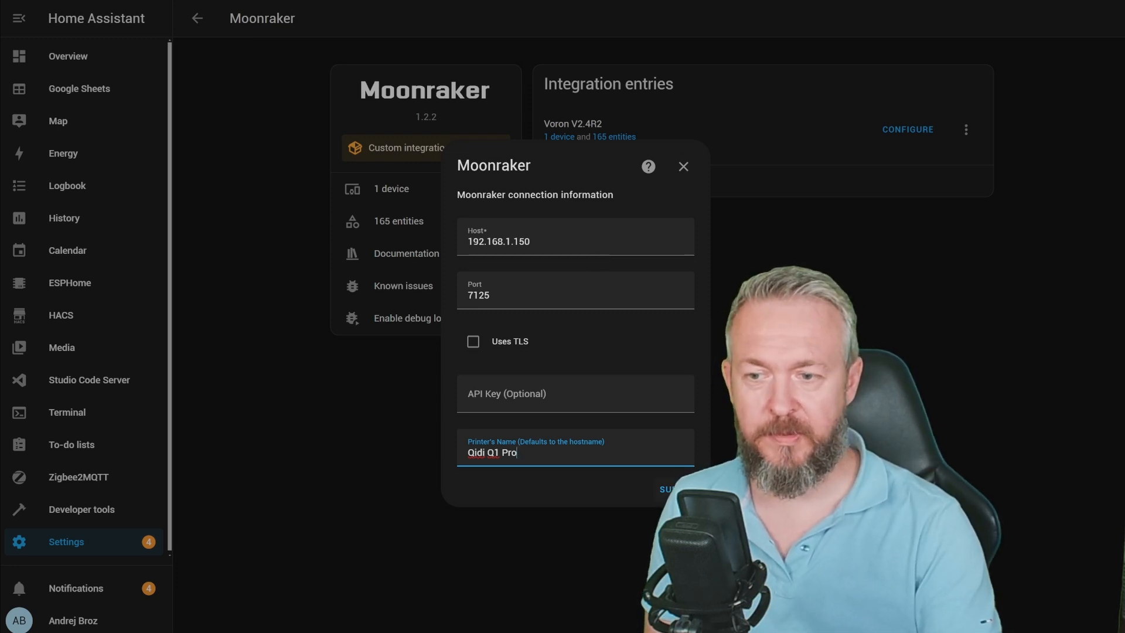
click(665, 489)
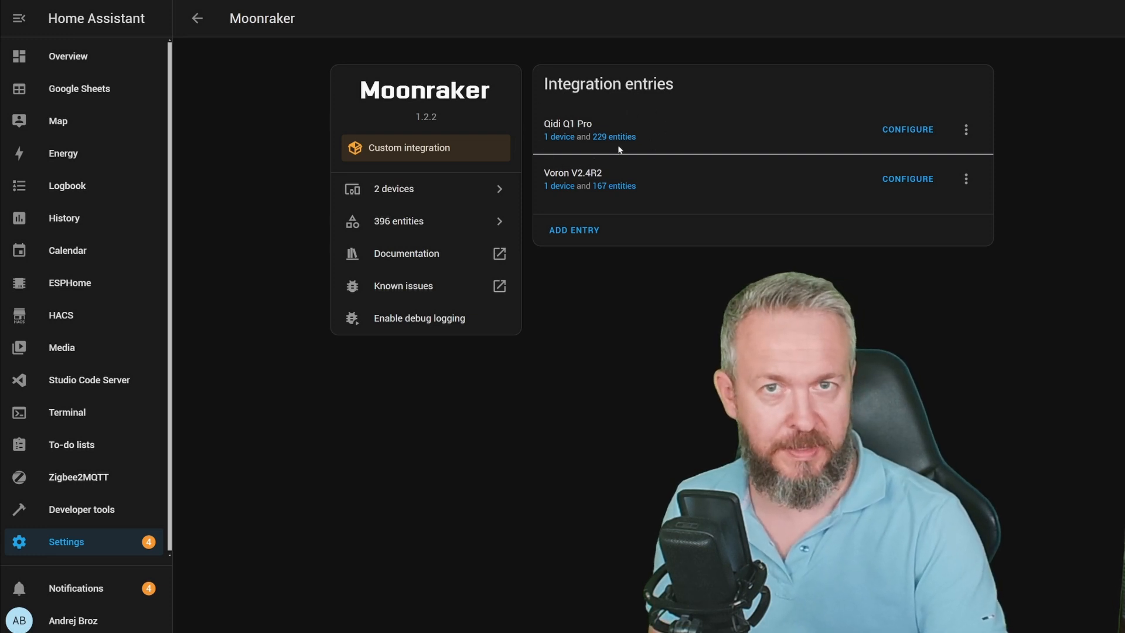
mouse_move(655, 194)
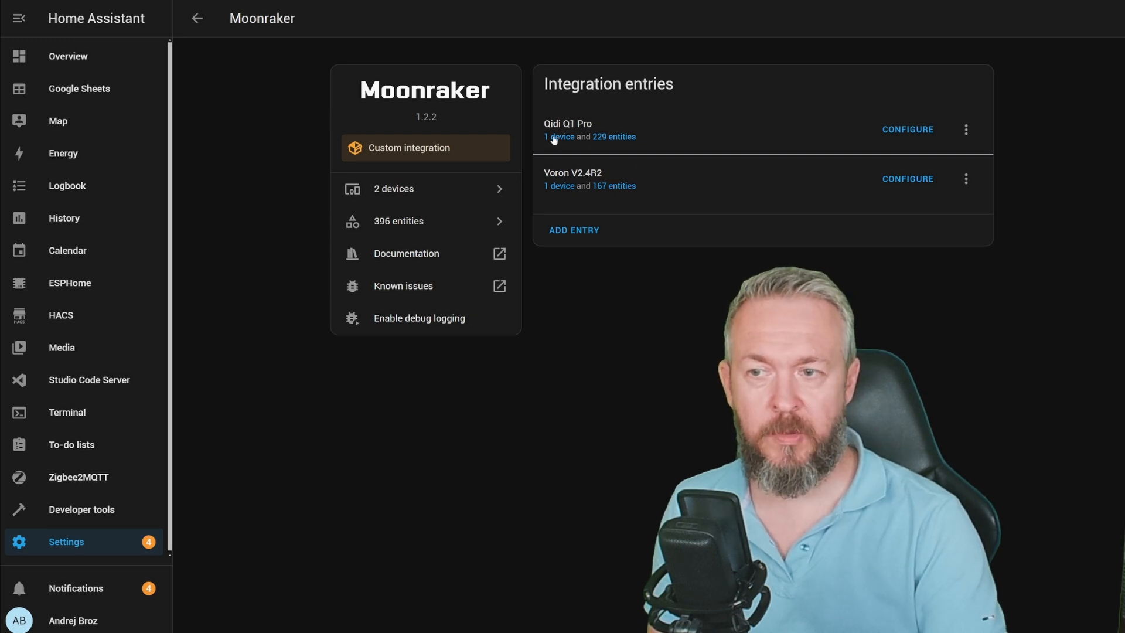
Open the Qidi Q1 Pro device page and scroll through its controls and sensor readings
click(559, 137)
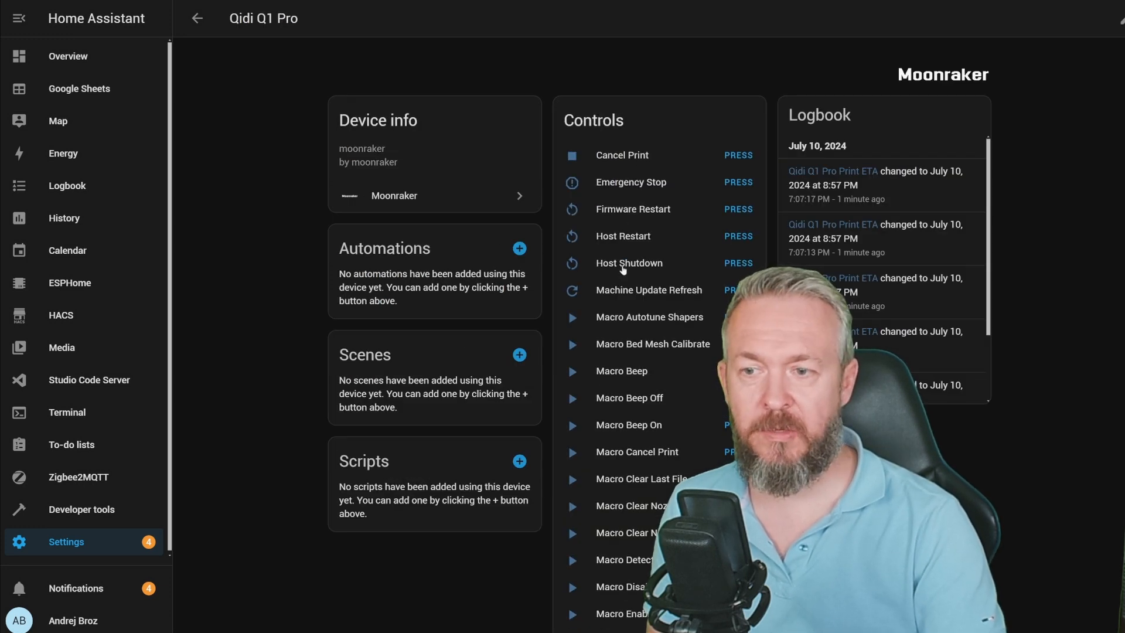
scroll(down, 3)
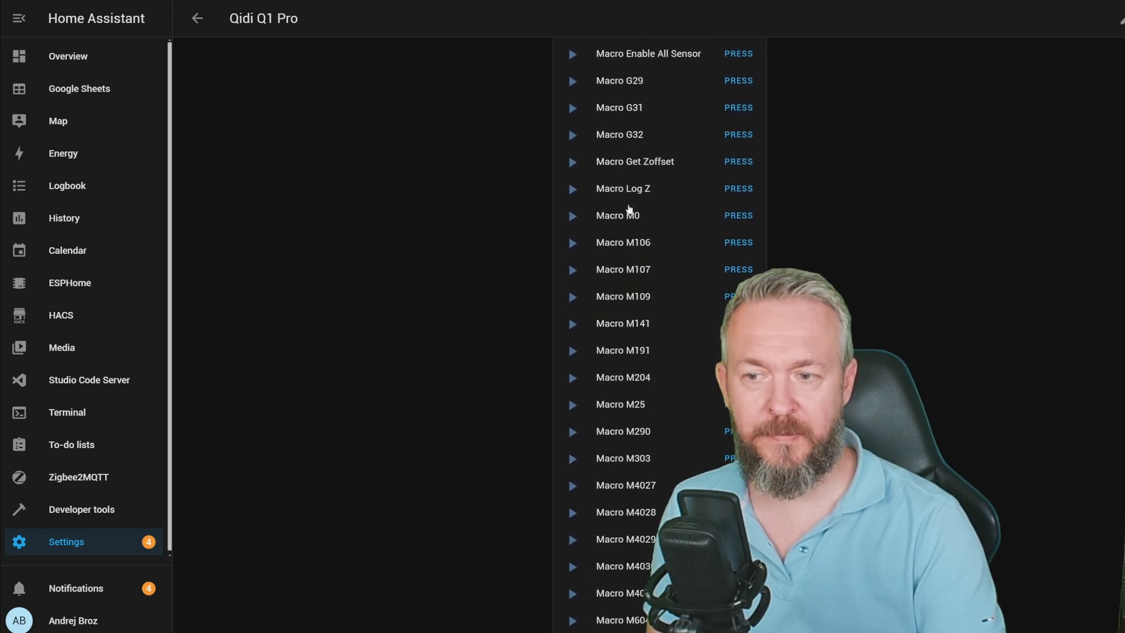
scroll(down, 3)
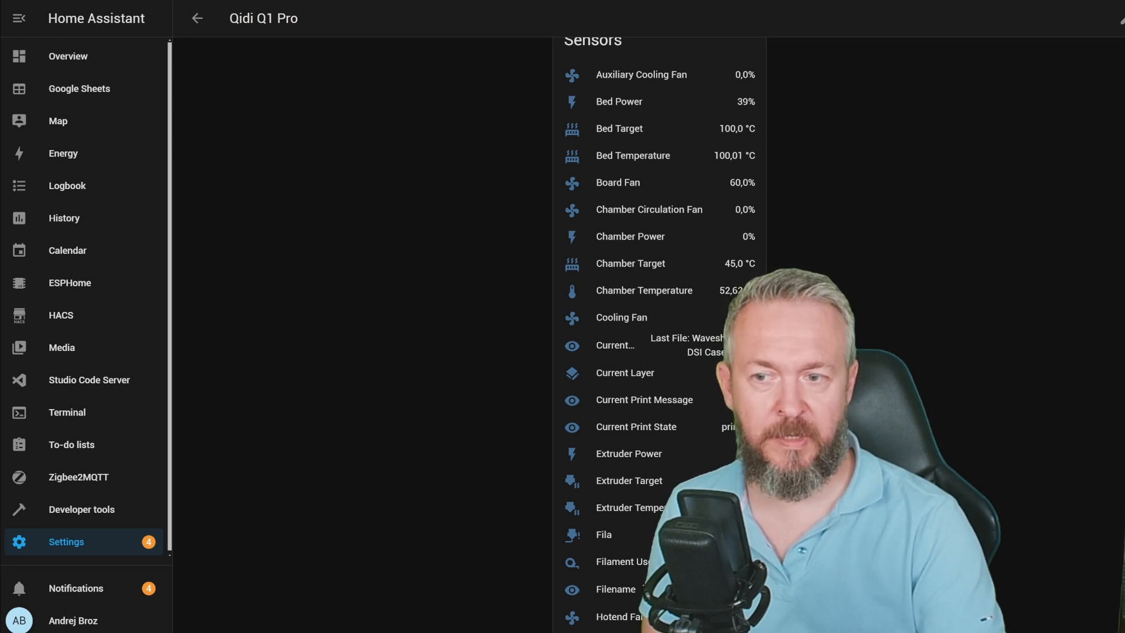
scroll(down, 3)
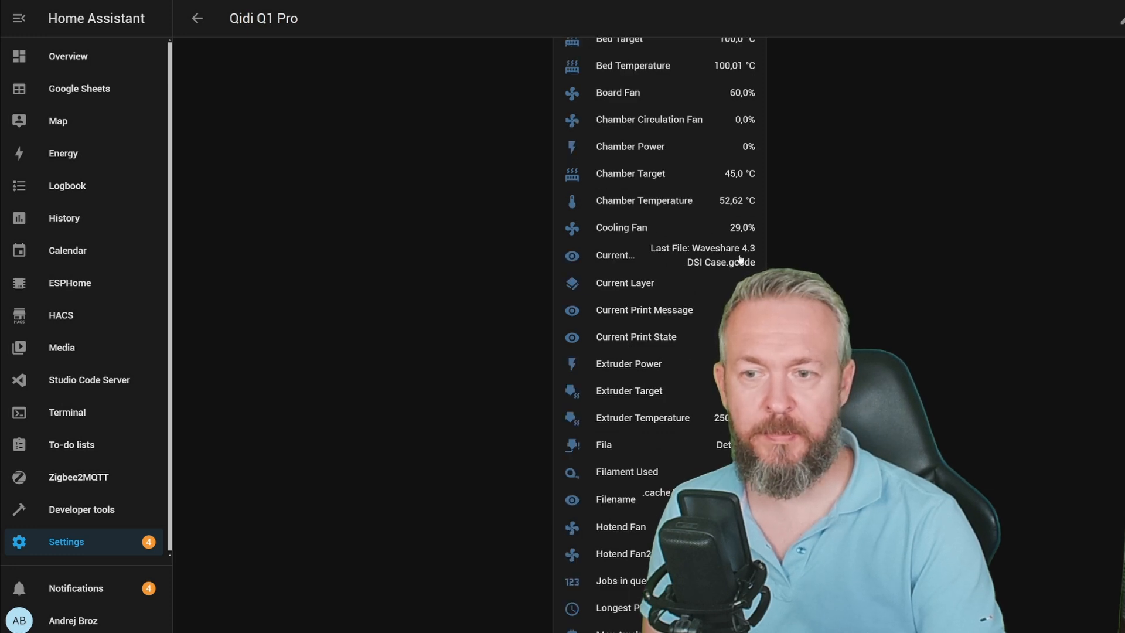
scroll(down, 3)
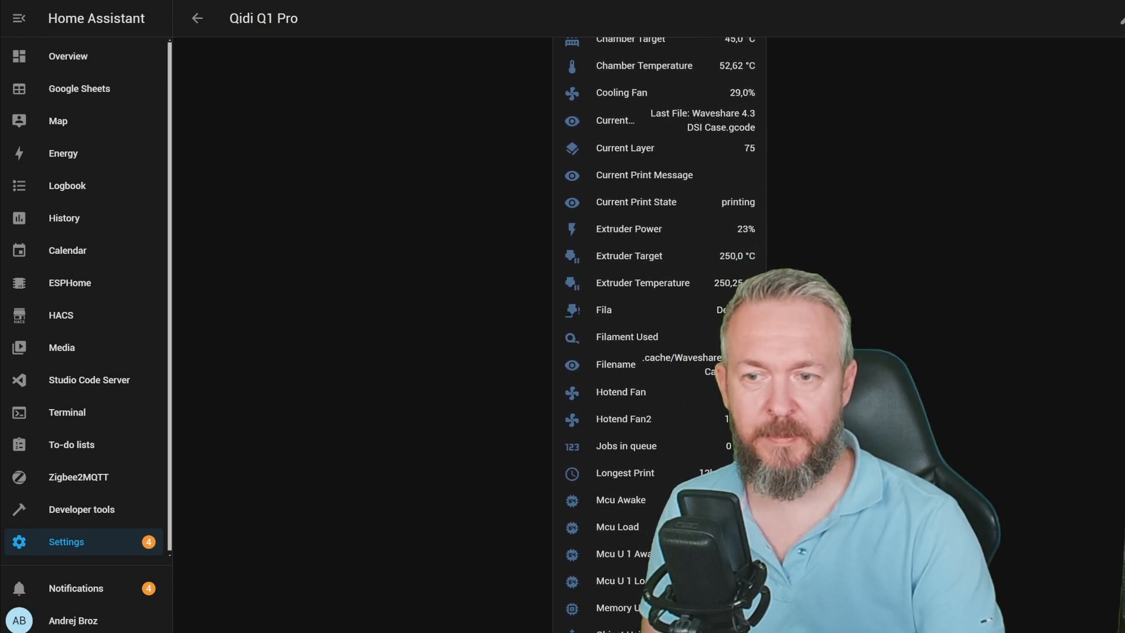
scroll(down, 3)
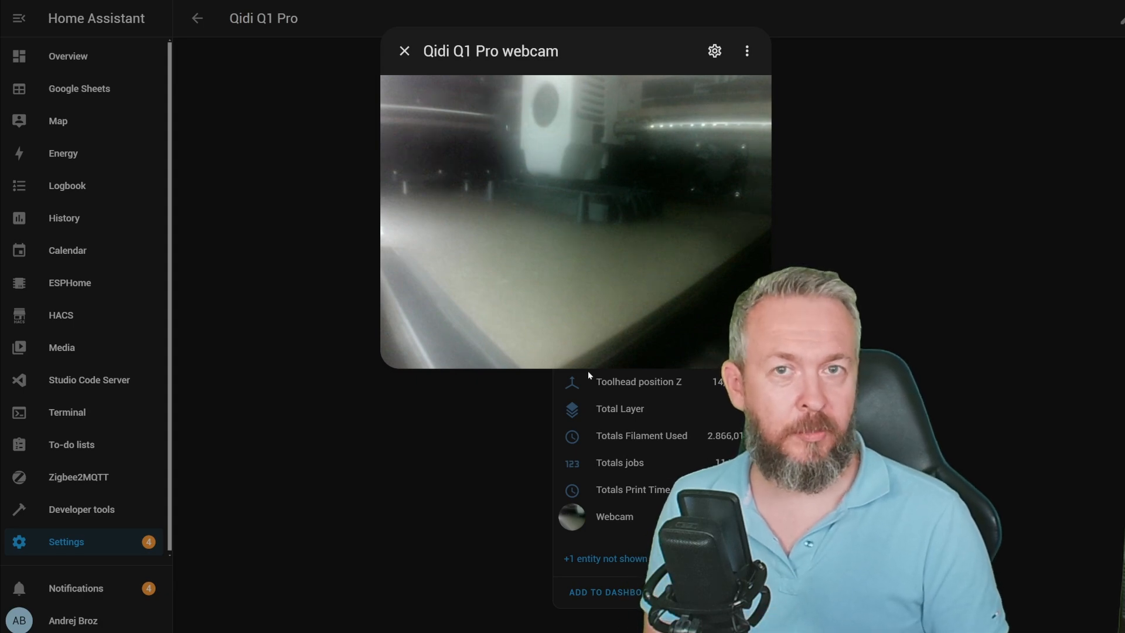
Close the Qidi Q1 Pro webcam dialog
click(404, 51)
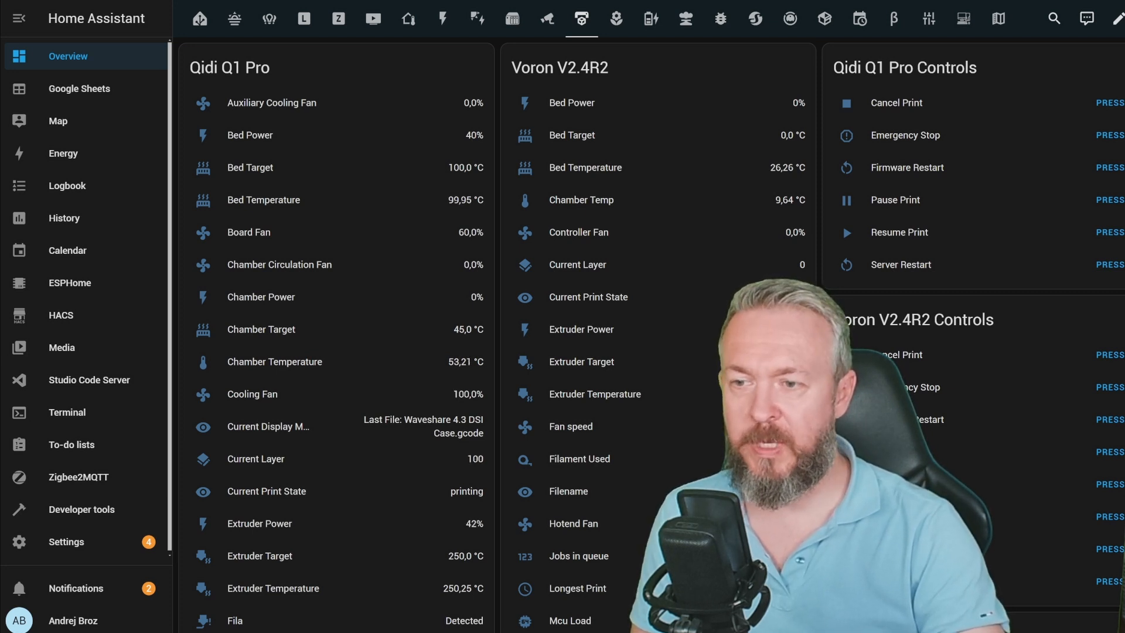
scroll(down, 3)
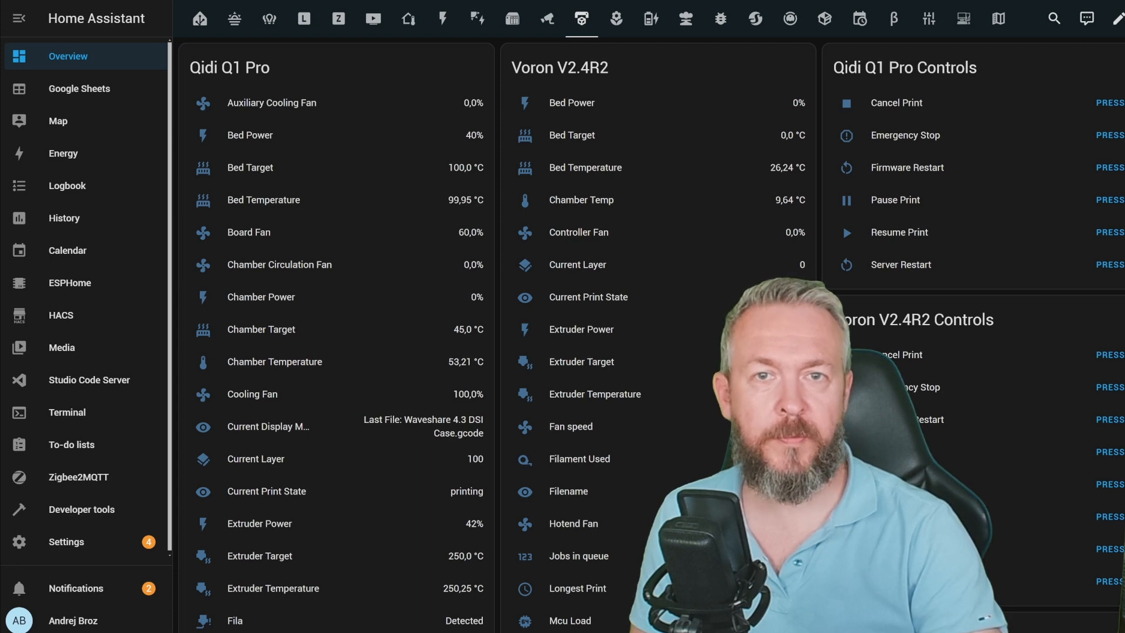
scroll(down, 3)
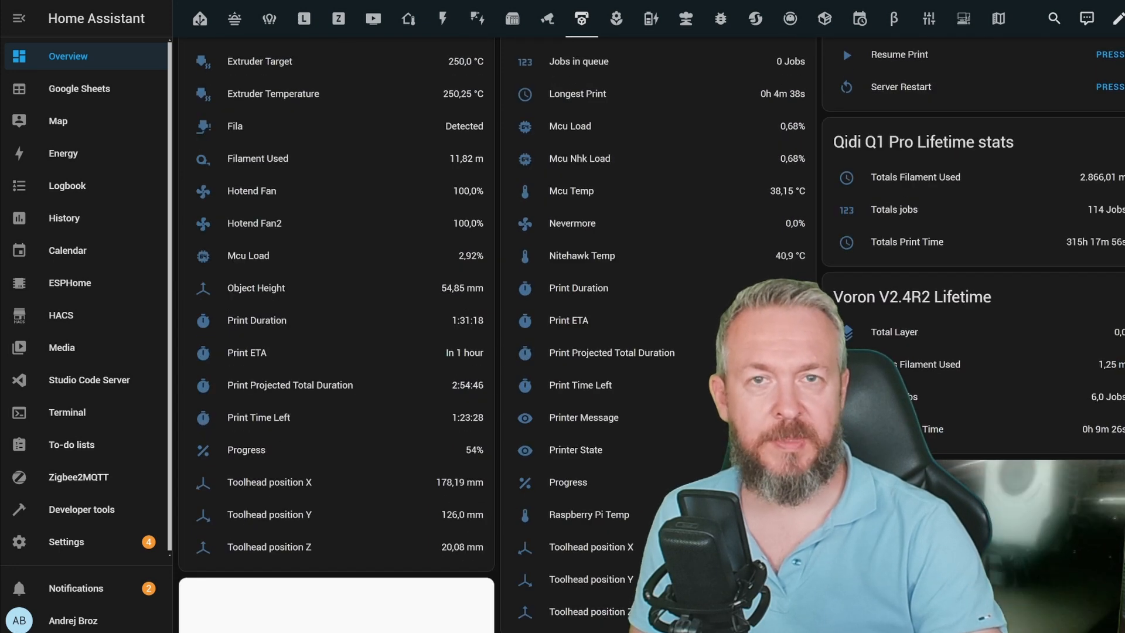
scroll(down, 3)
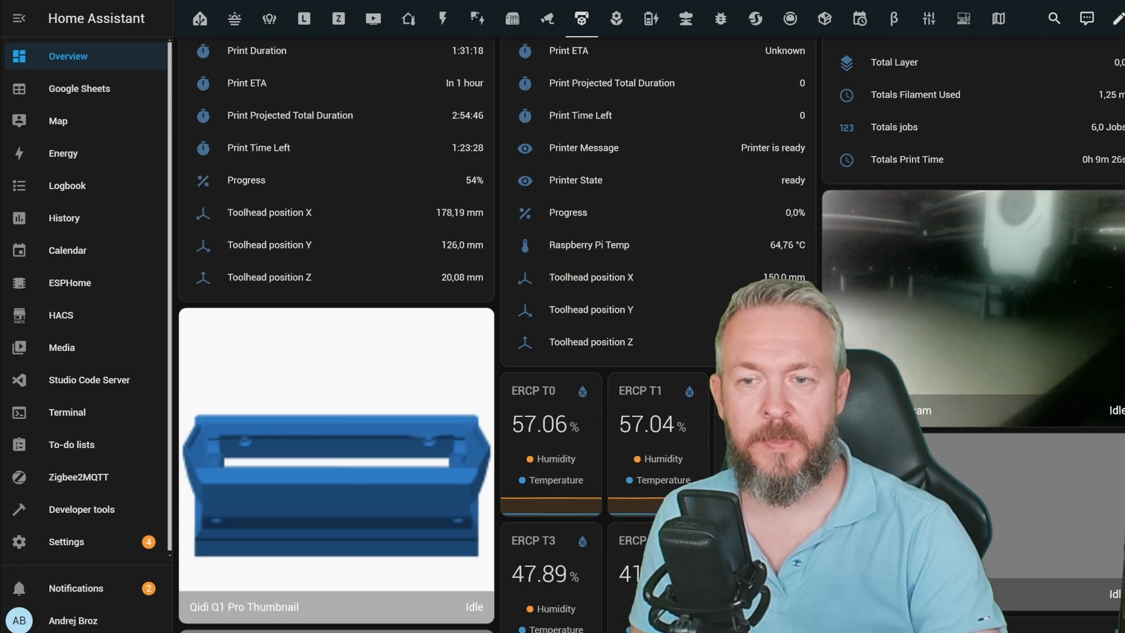
scroll(down, 3)
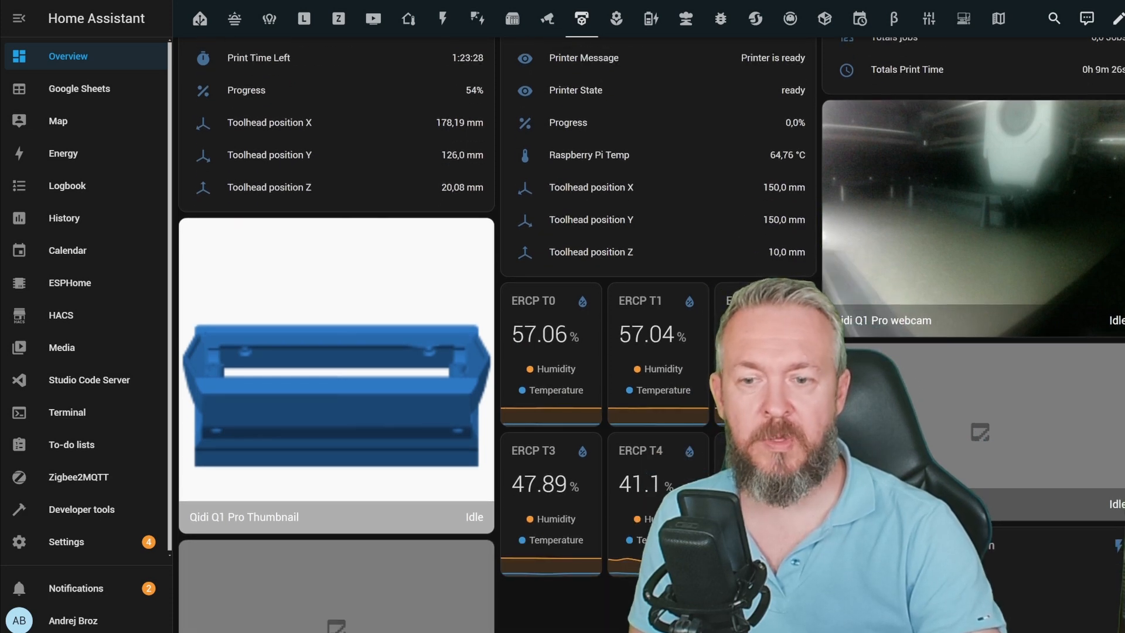
scroll(down, 3)
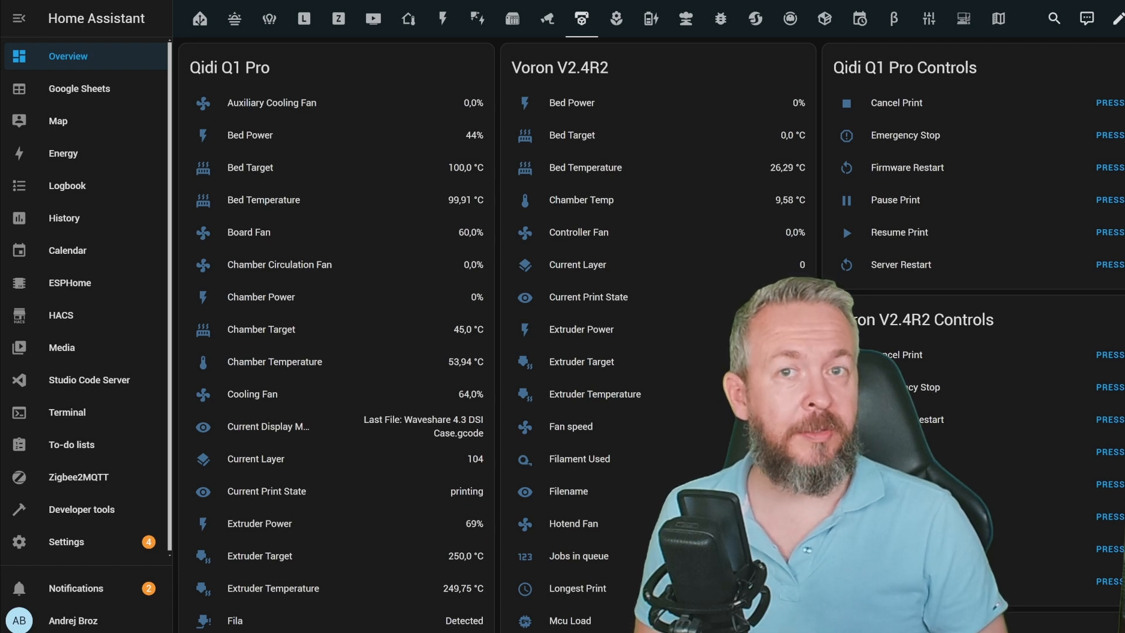
scroll(down, 3)
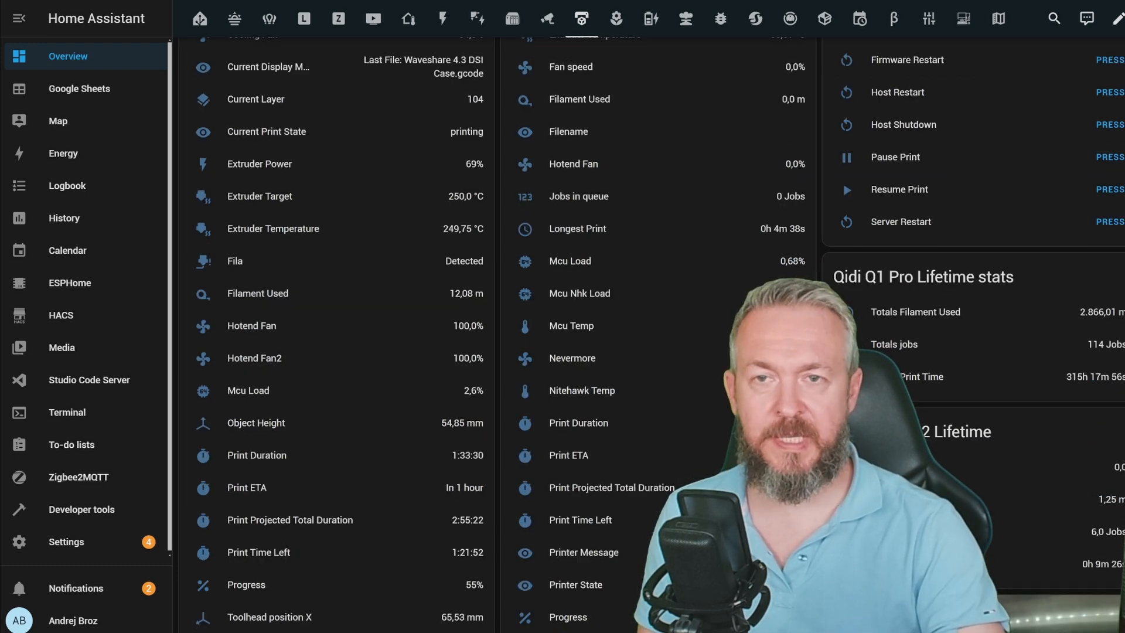
click(234, 260)
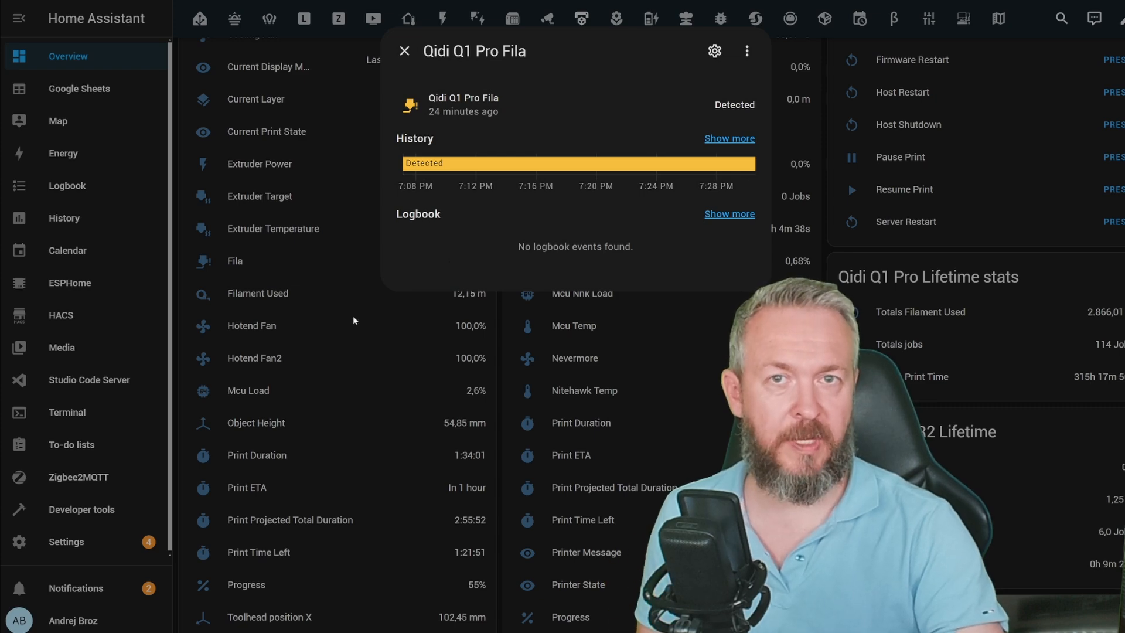
click(404, 51)
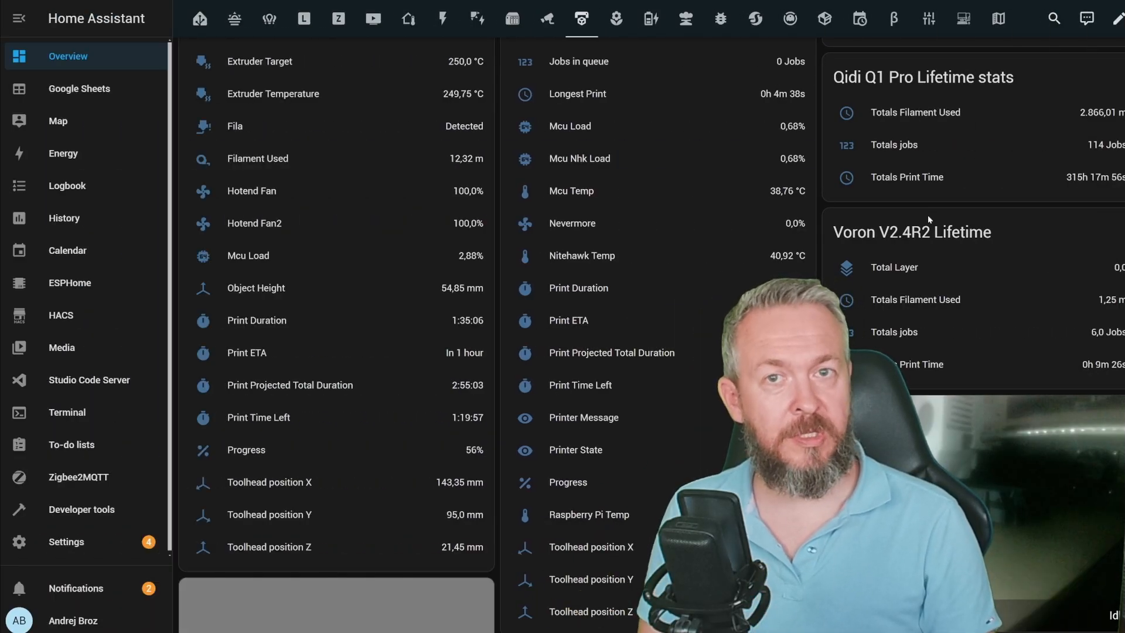